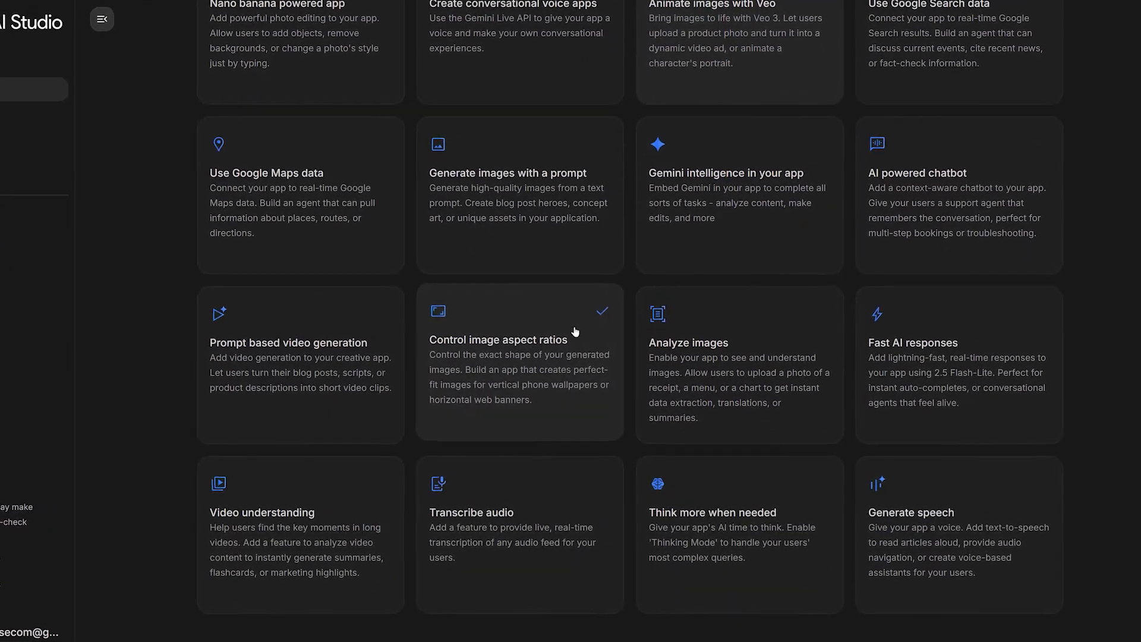
Step: Scroll down the ShortStory preview set to Cinematic with the sea-monster image
scroll(down, 3)
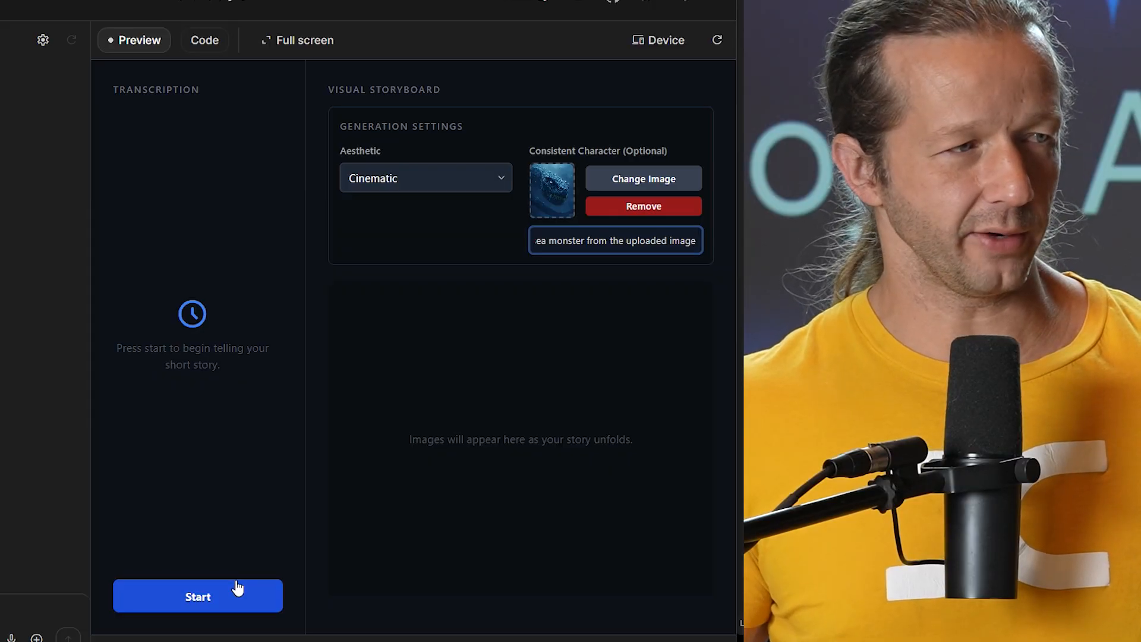
click(198, 595)
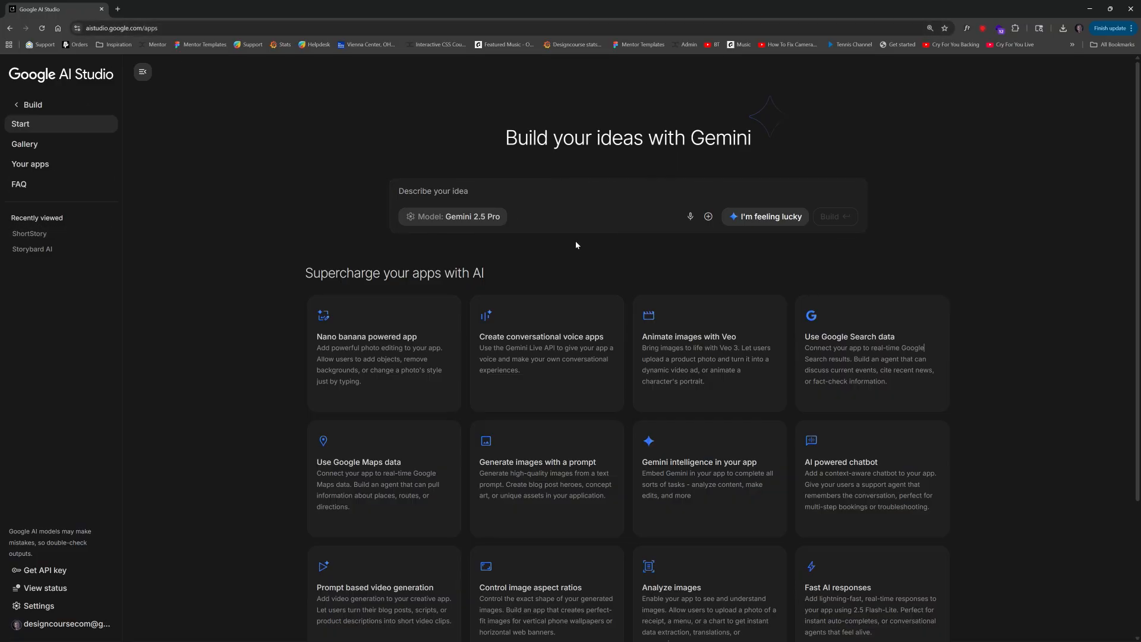
Step: Browse the 'Supercharge your apps with AI' feature cards, including Nano banana
scroll(down, 3)
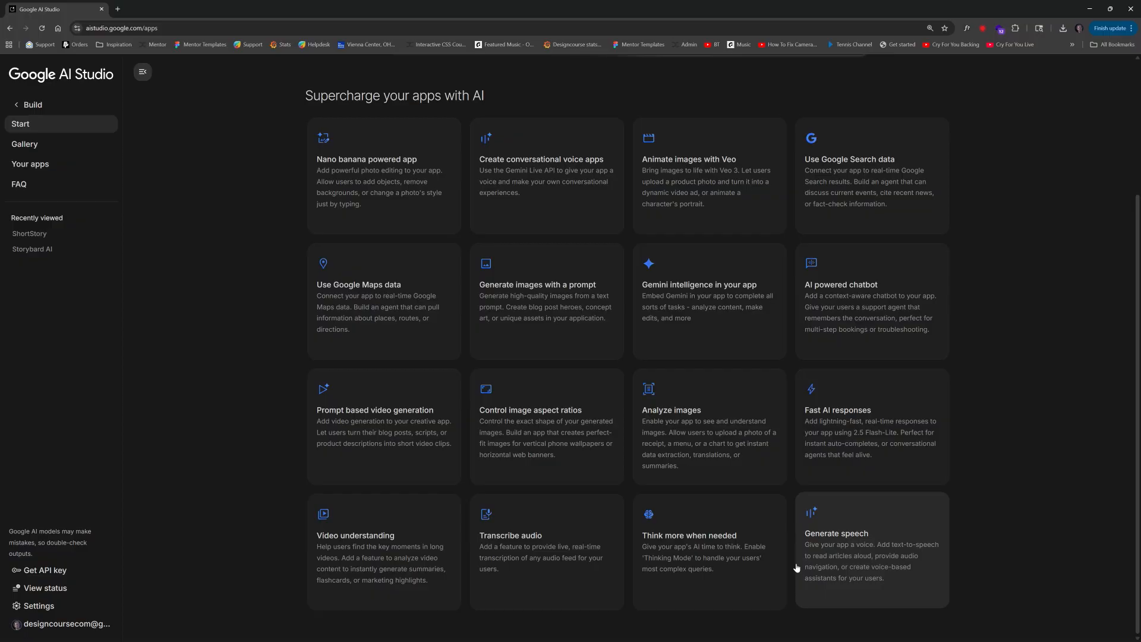
mouse_move(582, 440)
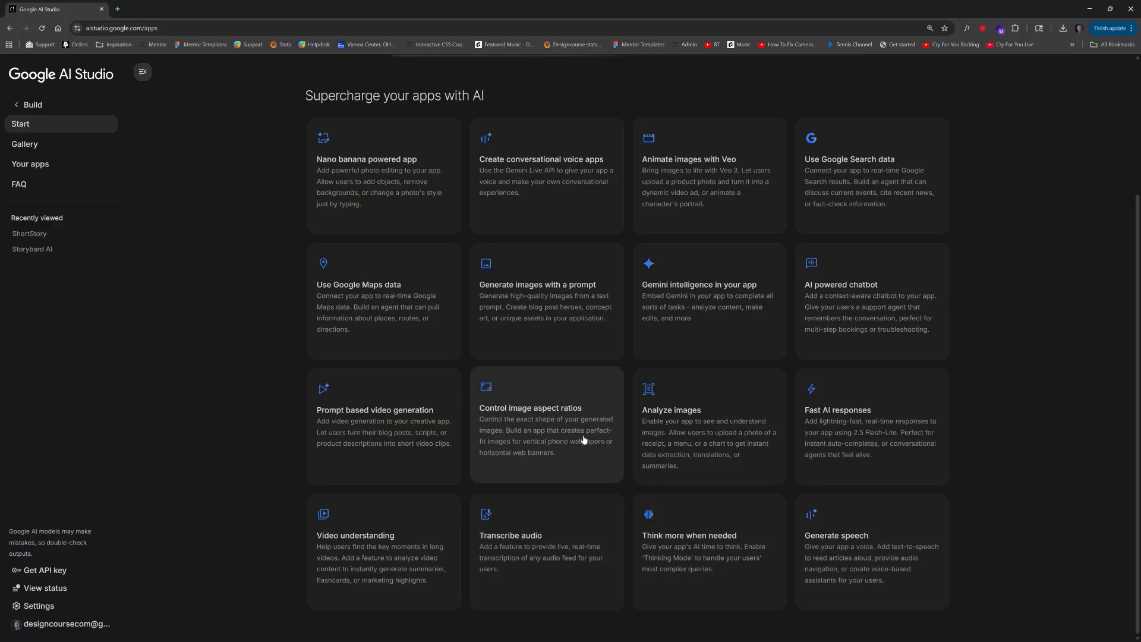
mouse_move(586, 439)
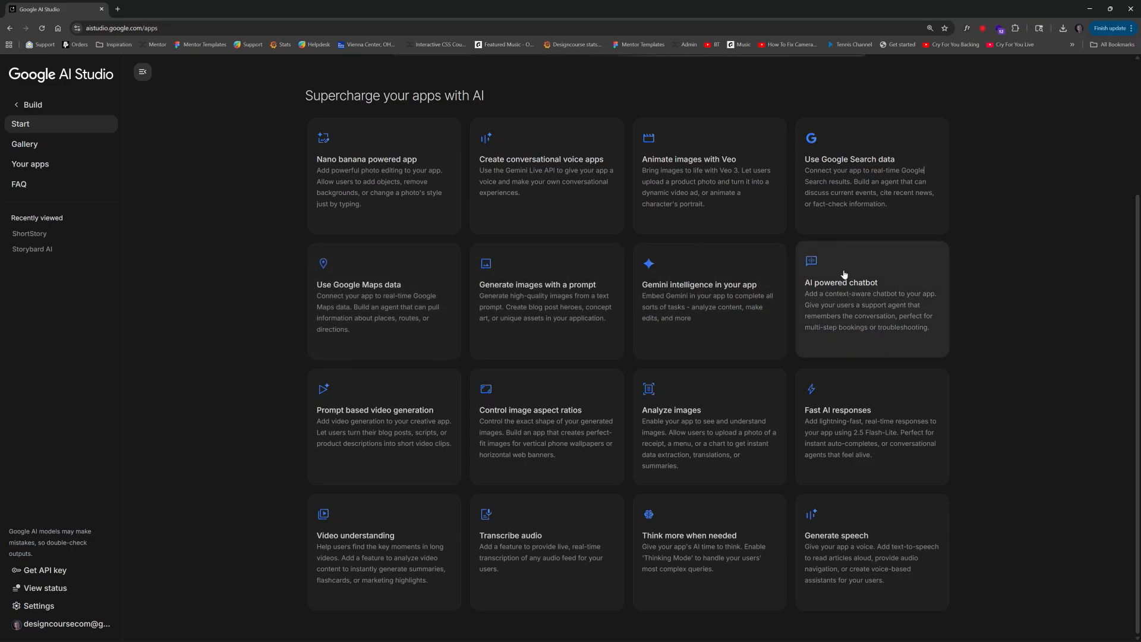
mouse_move(737, 210)
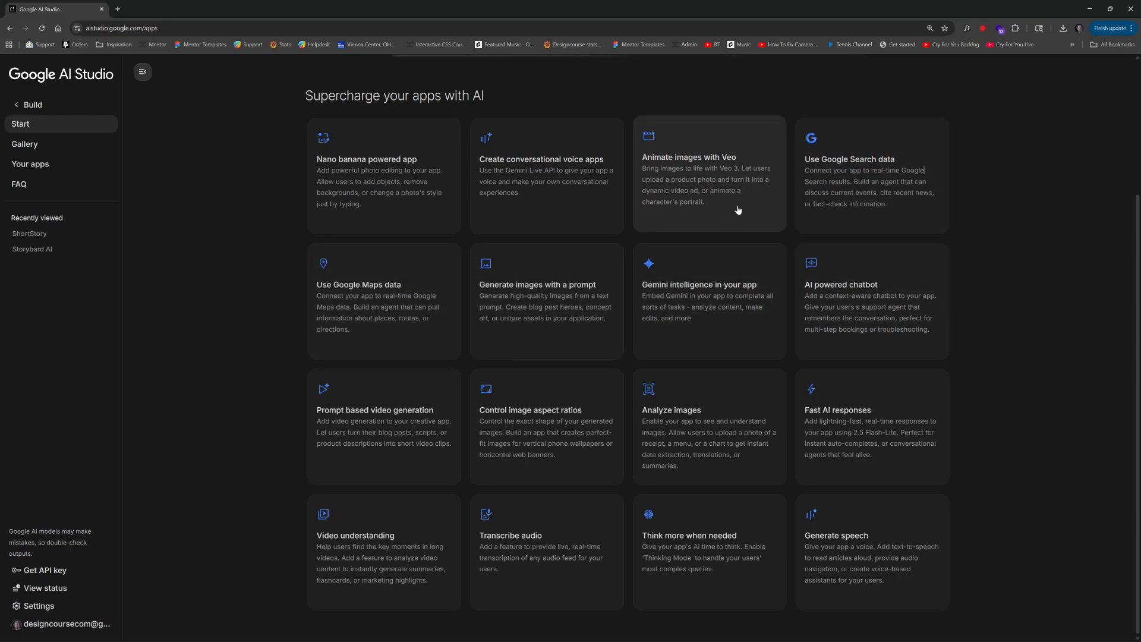
mouse_move(560, 204)
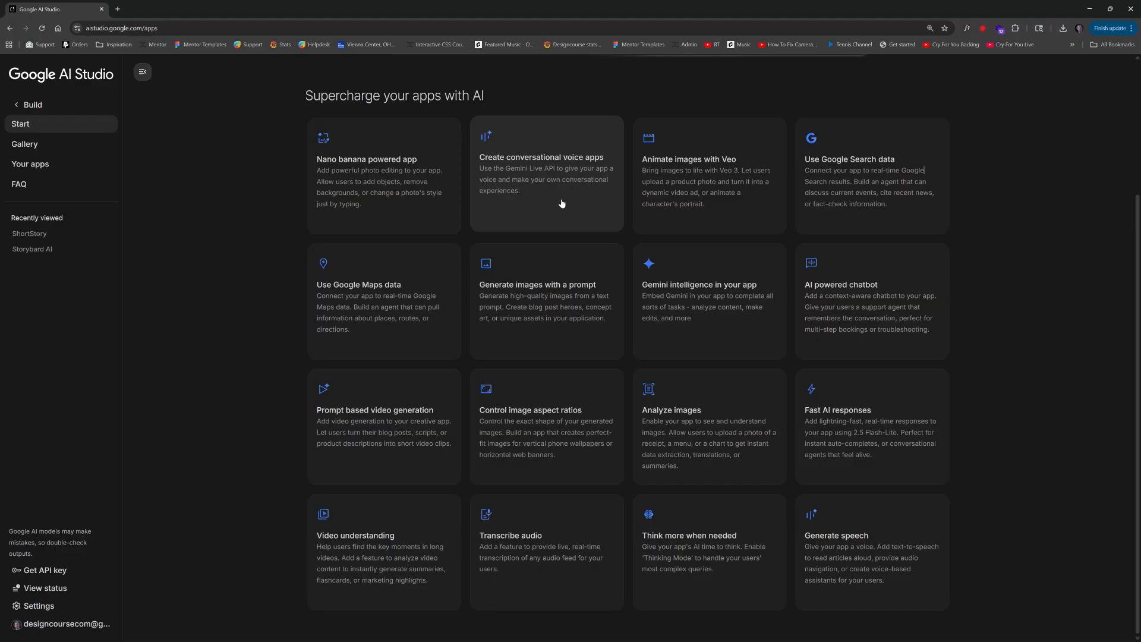
mouse_move(689, 430)
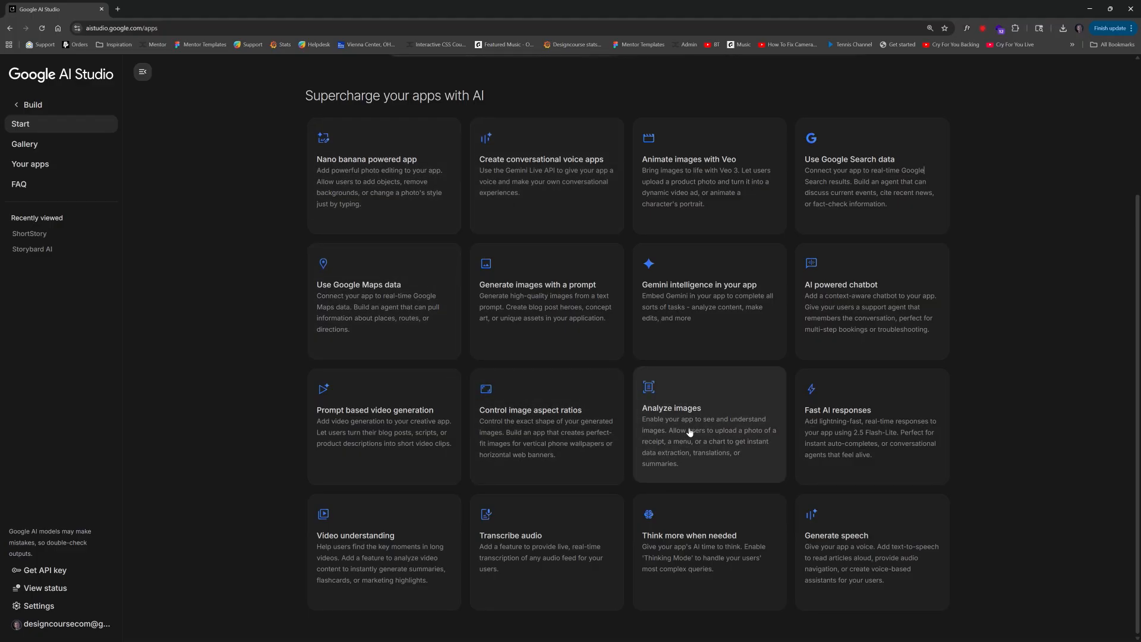
mouse_move(385, 427)
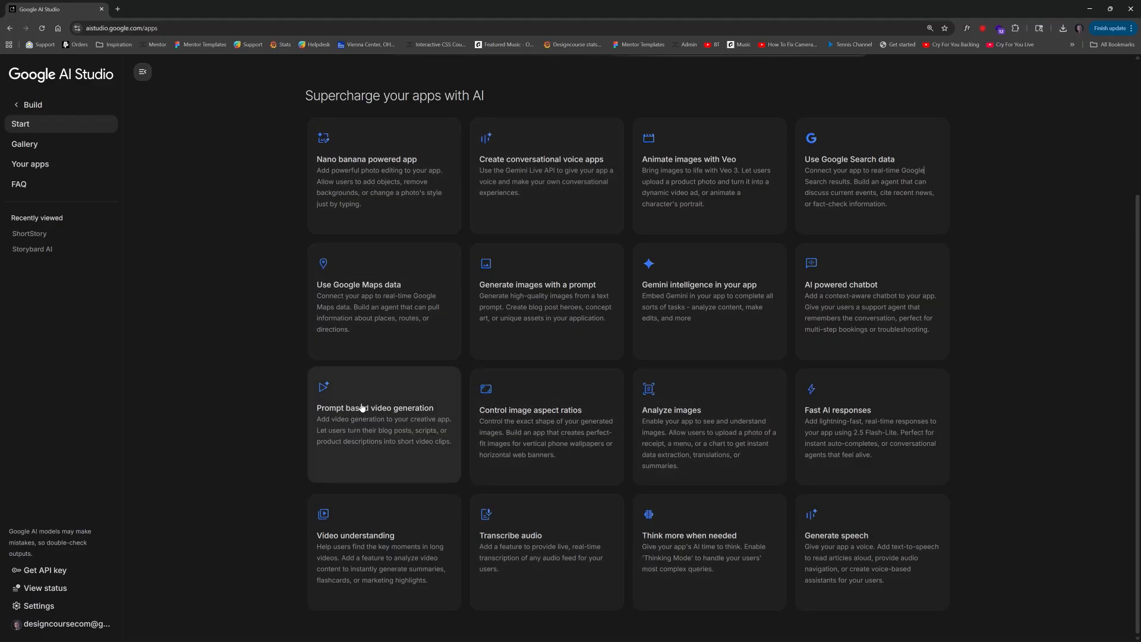
mouse_move(871, 300)
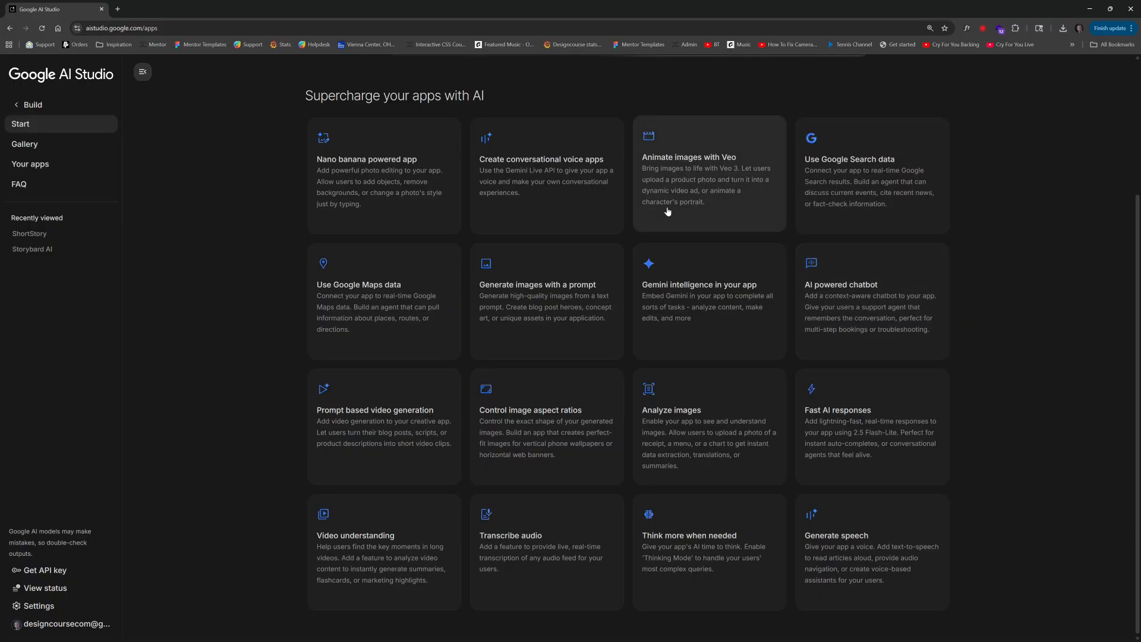
mouse_move(682, 210)
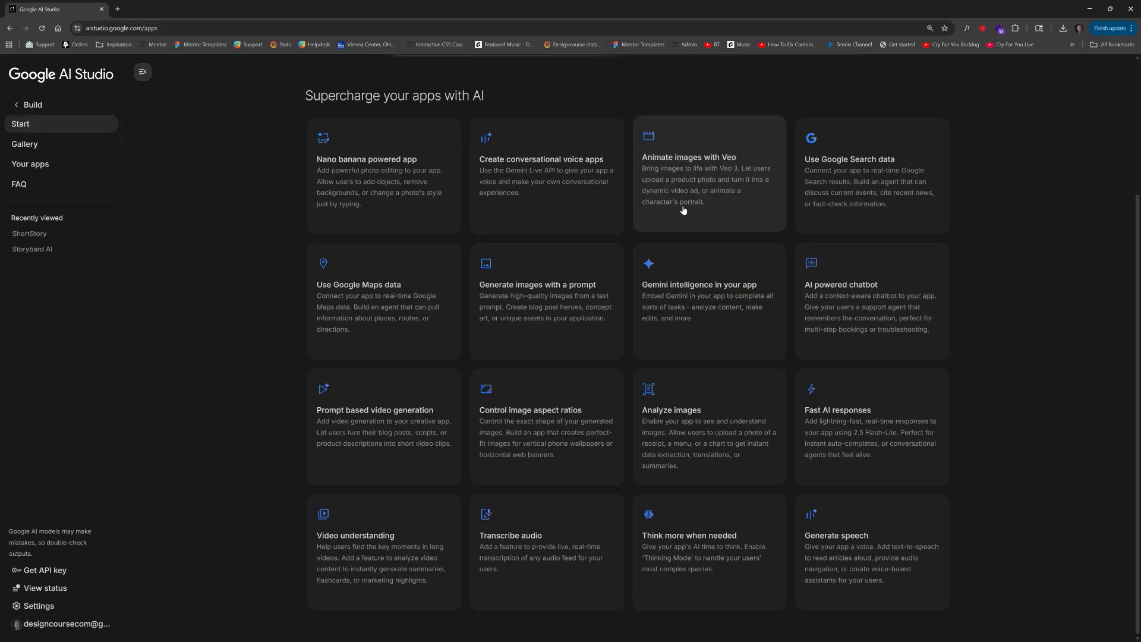
mouse_move(735, 212)
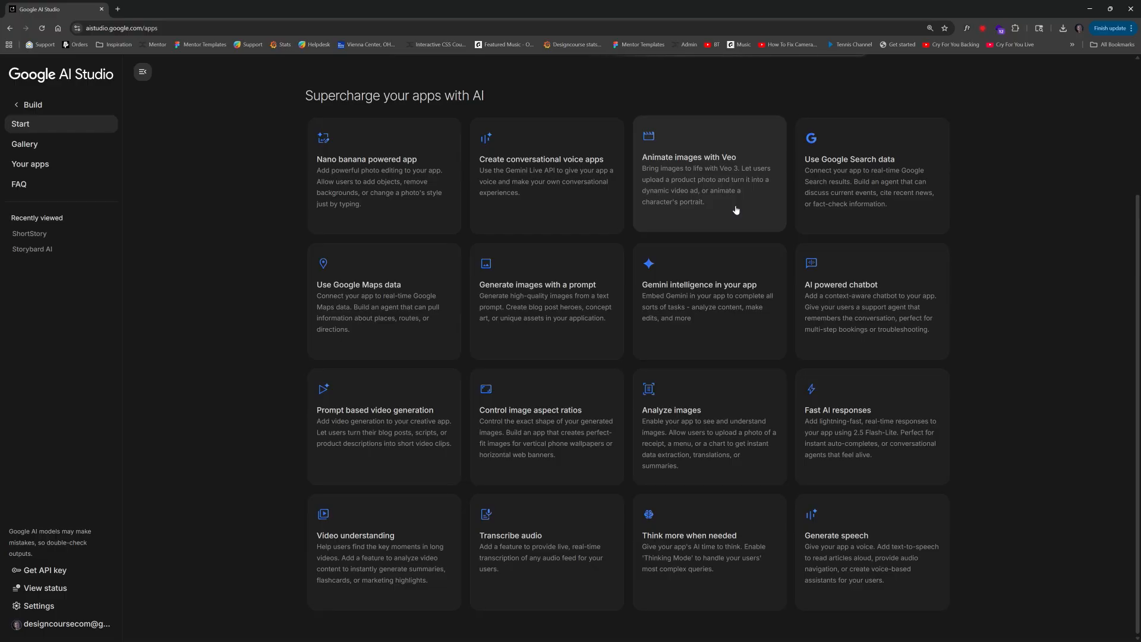
mouse_move(466, 471)
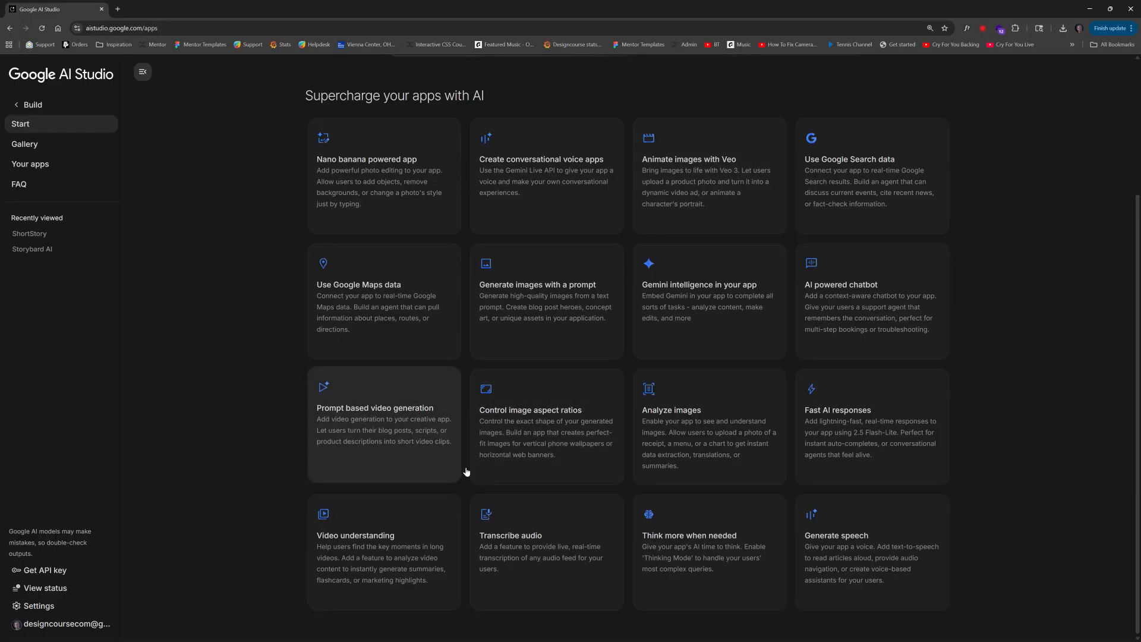
mouse_move(690, 424)
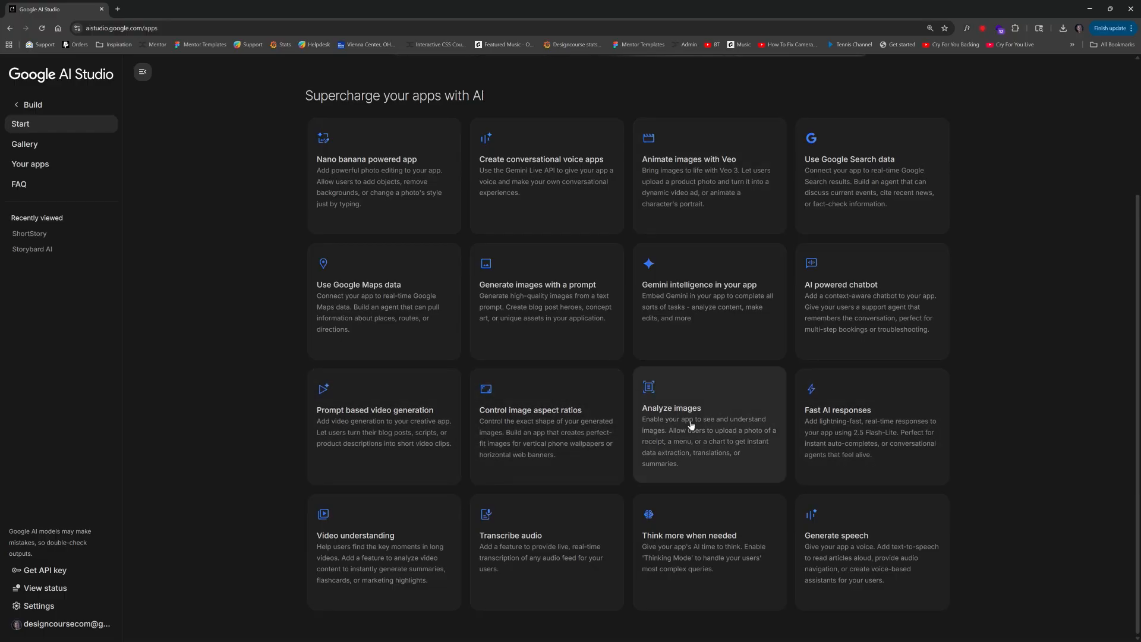
mouse_move(715, 430)
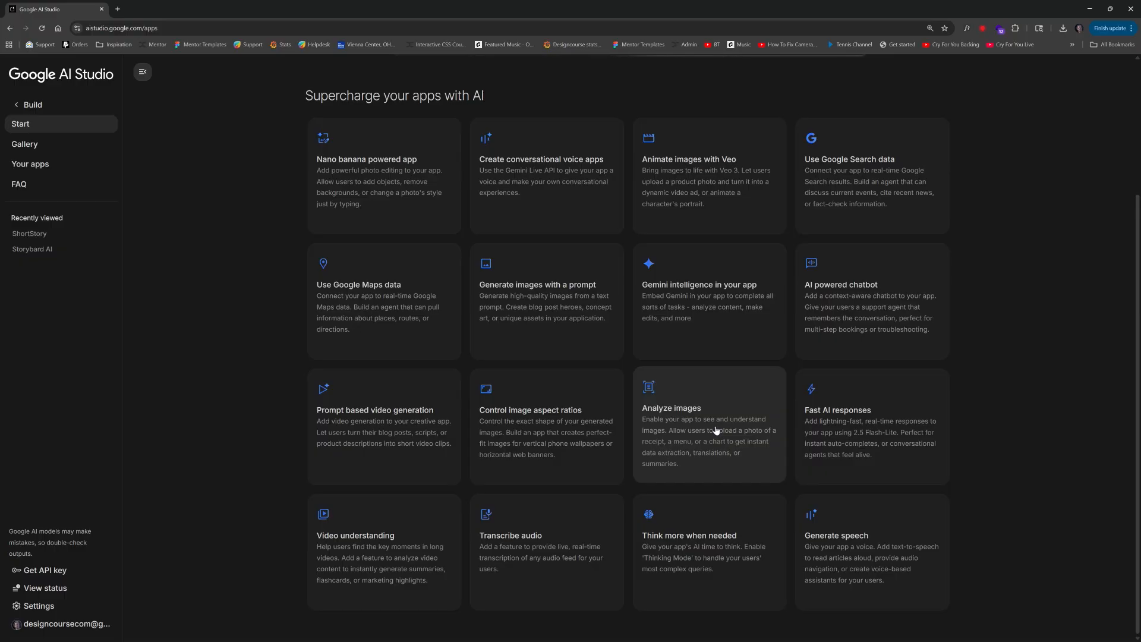
mouse_move(661, 207)
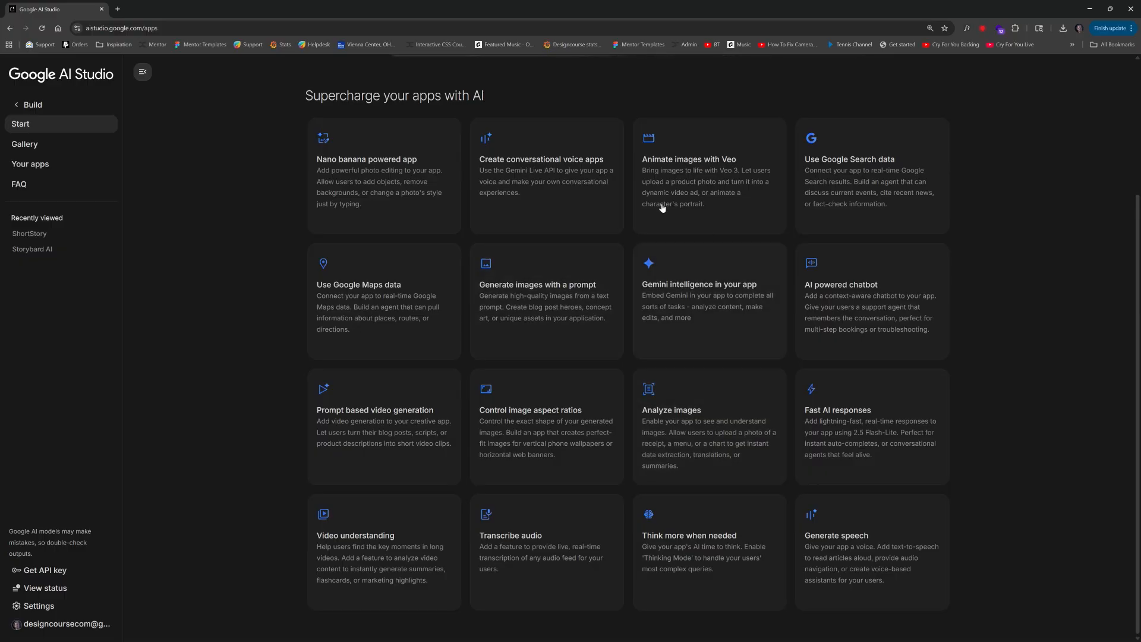
mouse_move(835, 191)
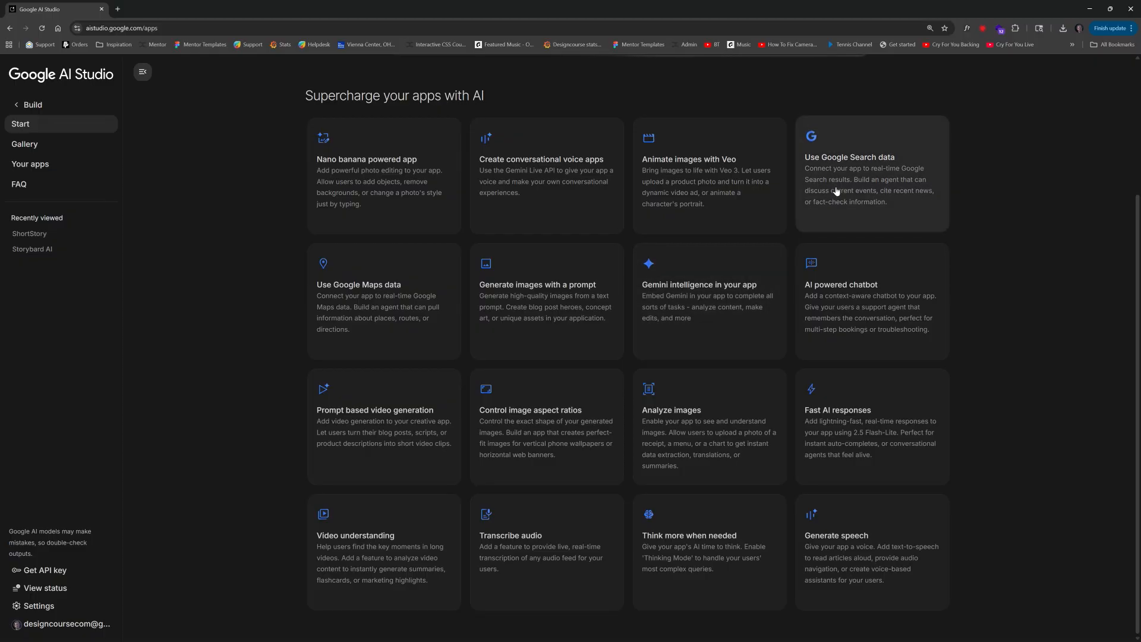
mouse_move(852, 305)
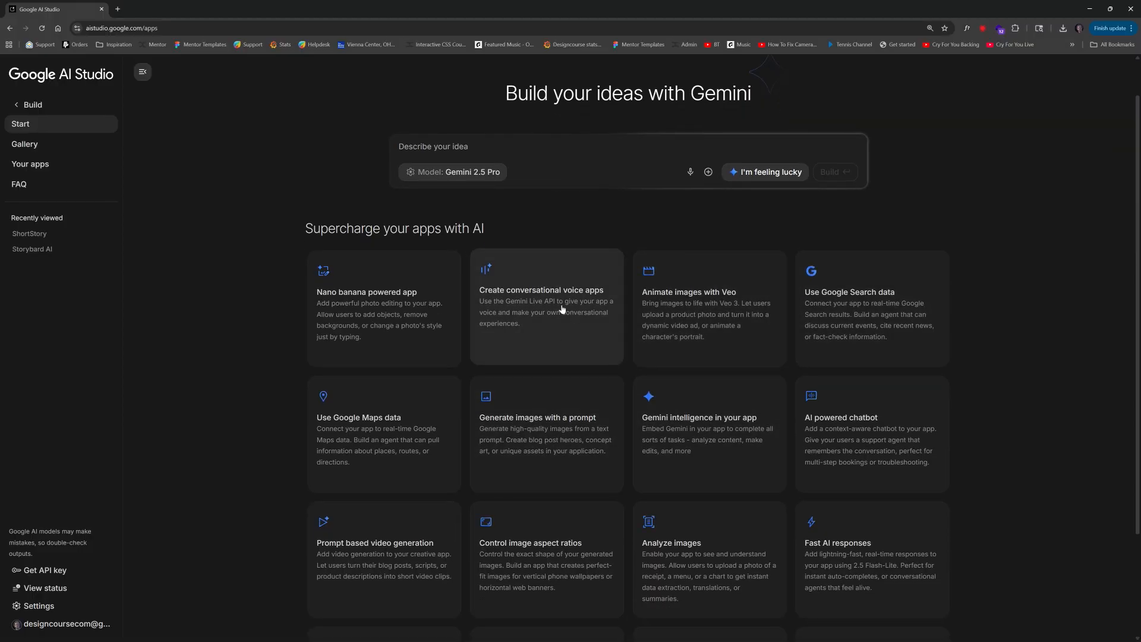
mouse_move(383, 313)
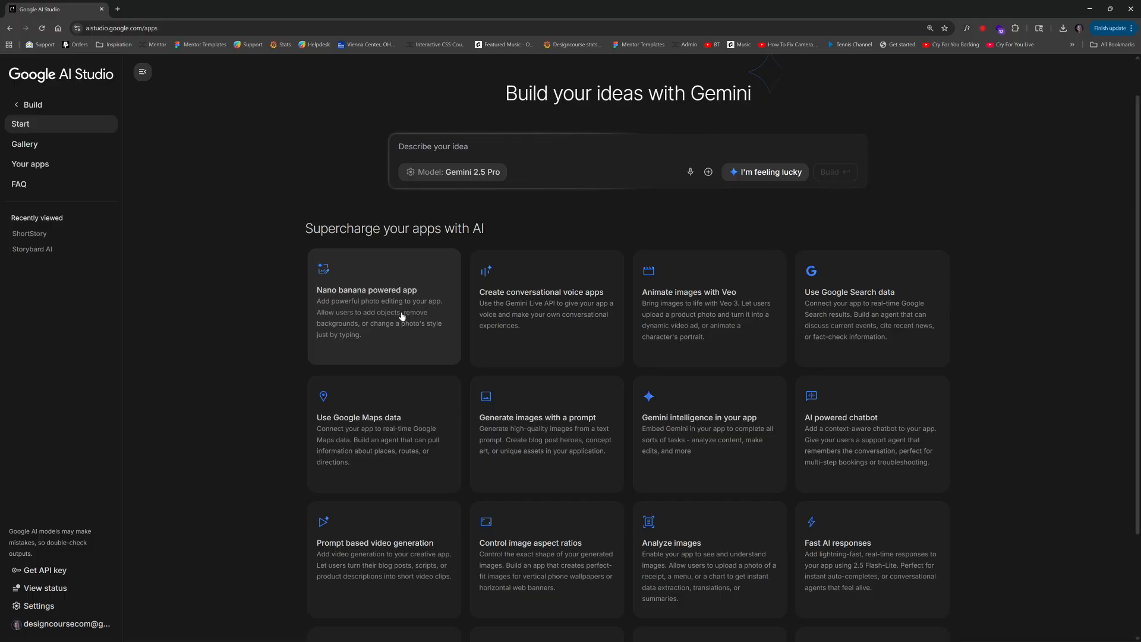
scroll(down, 3)
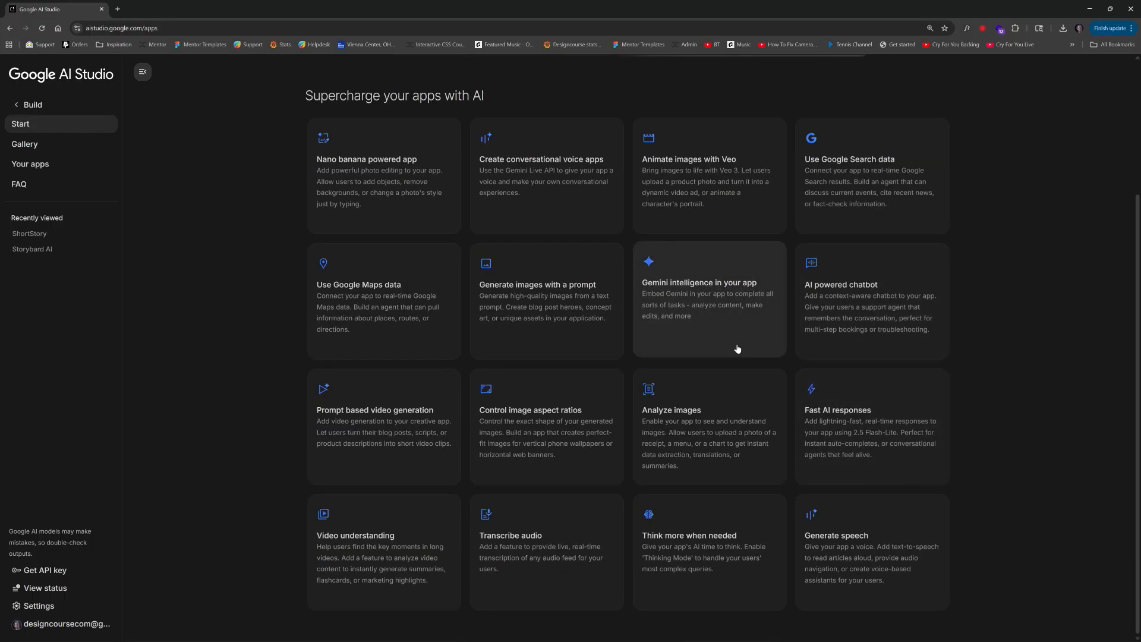
mouse_move(676, 339)
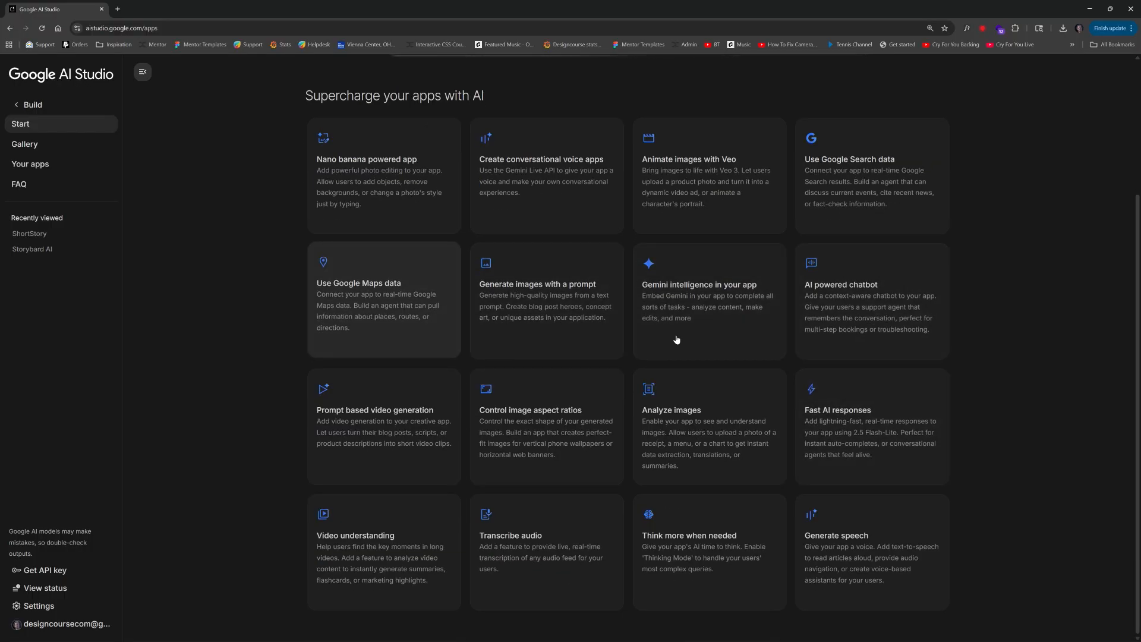
mouse_move(734, 447)
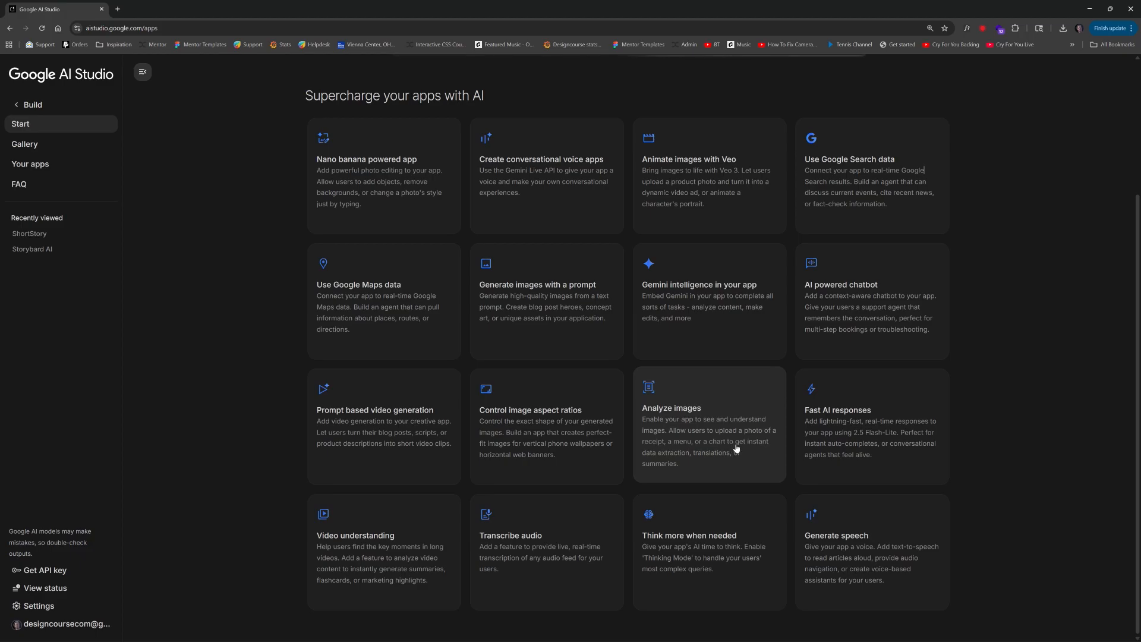
mouse_move(735, 448)
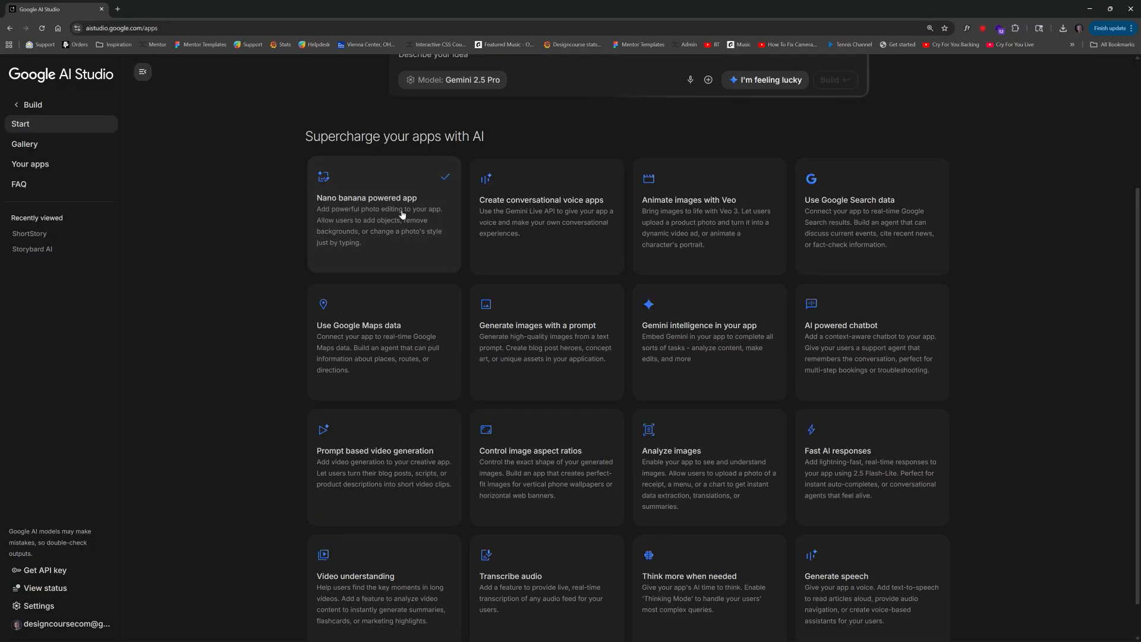
mouse_move(382, 210)
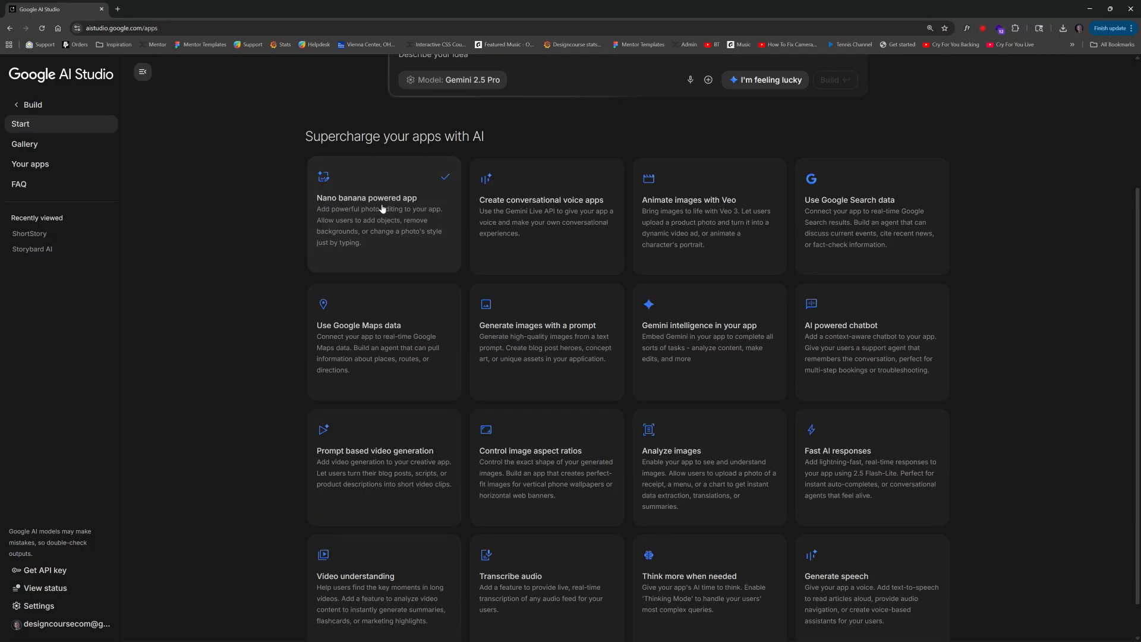
mouse_move(372, 217)
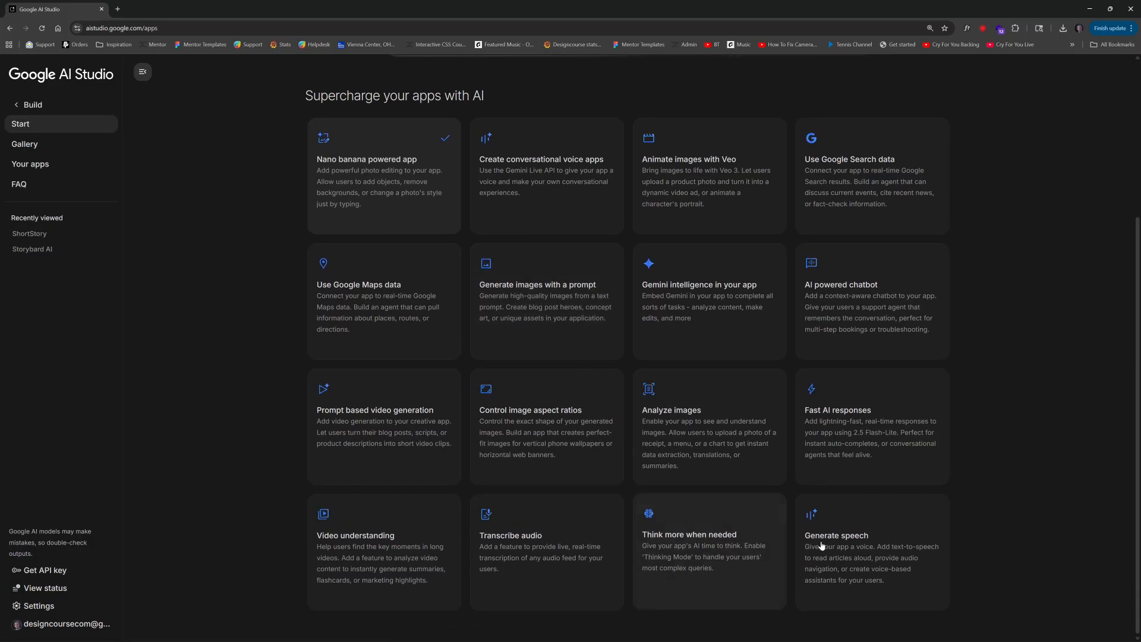
Step: Add Nano banana, Fast AI, Imagen, aspect ratio, speech and Veo chips, then build
click(870, 429)
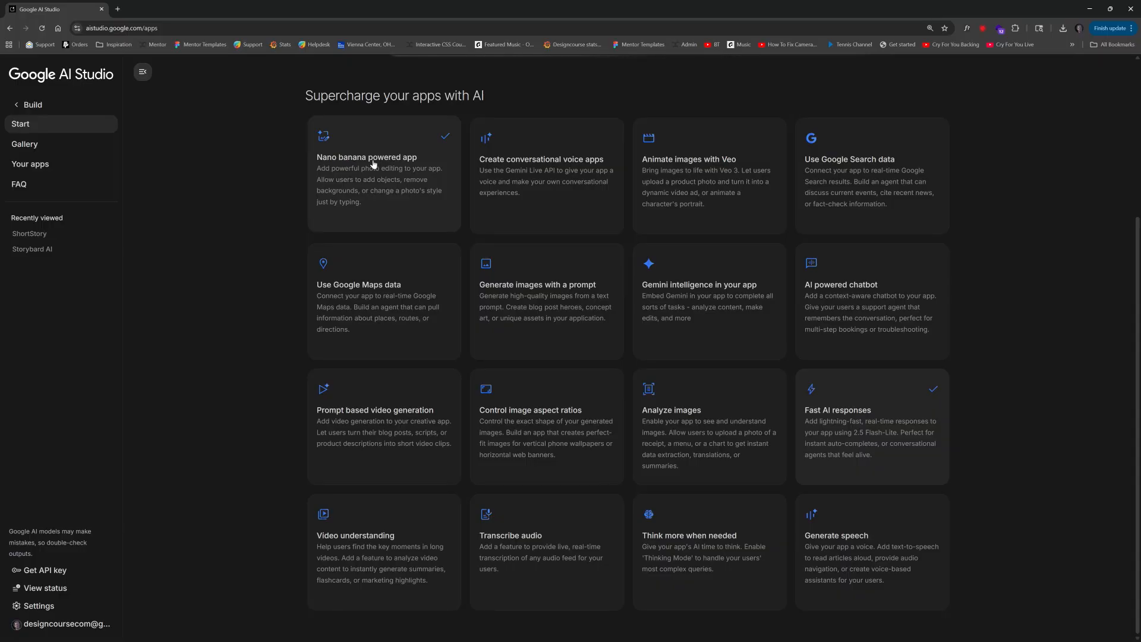
mouse_move(396, 231)
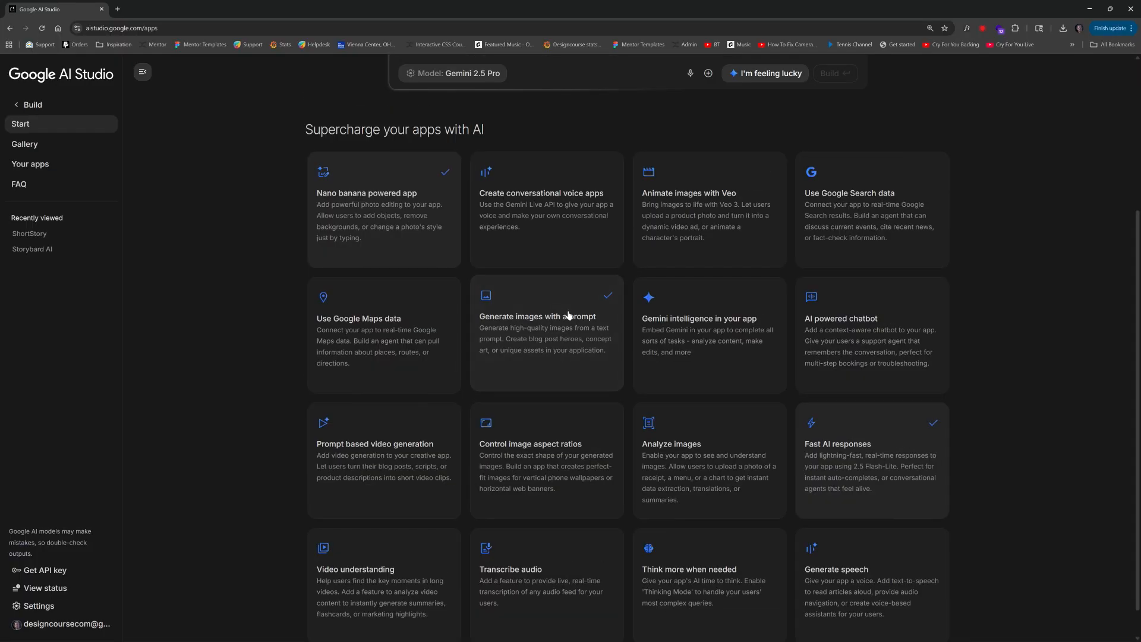
mouse_move(761, 217)
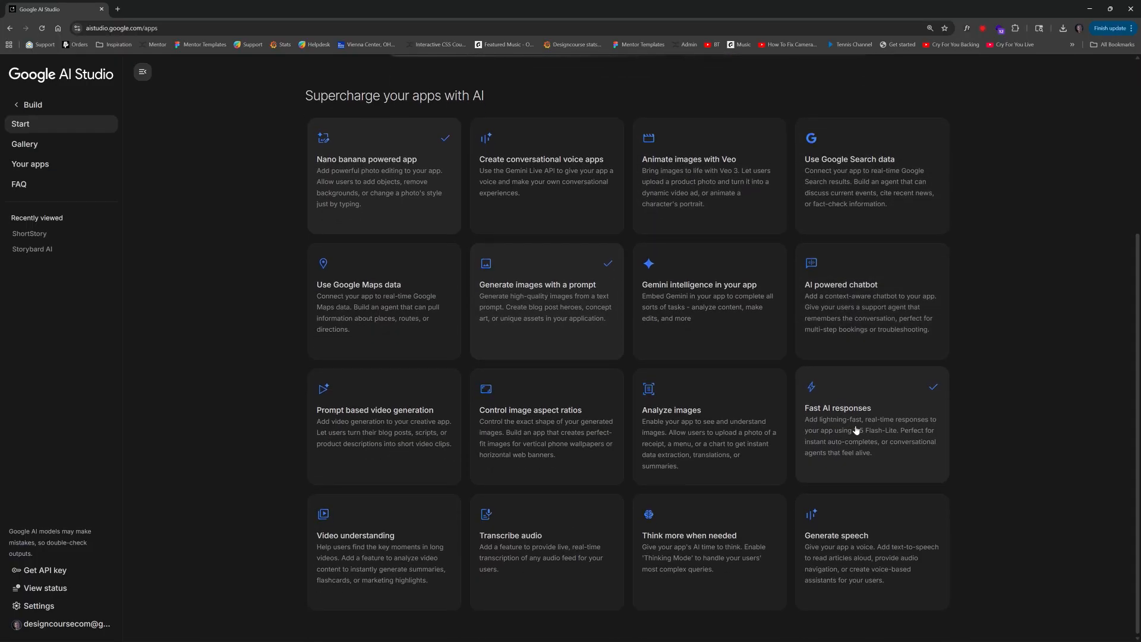
click(545, 429)
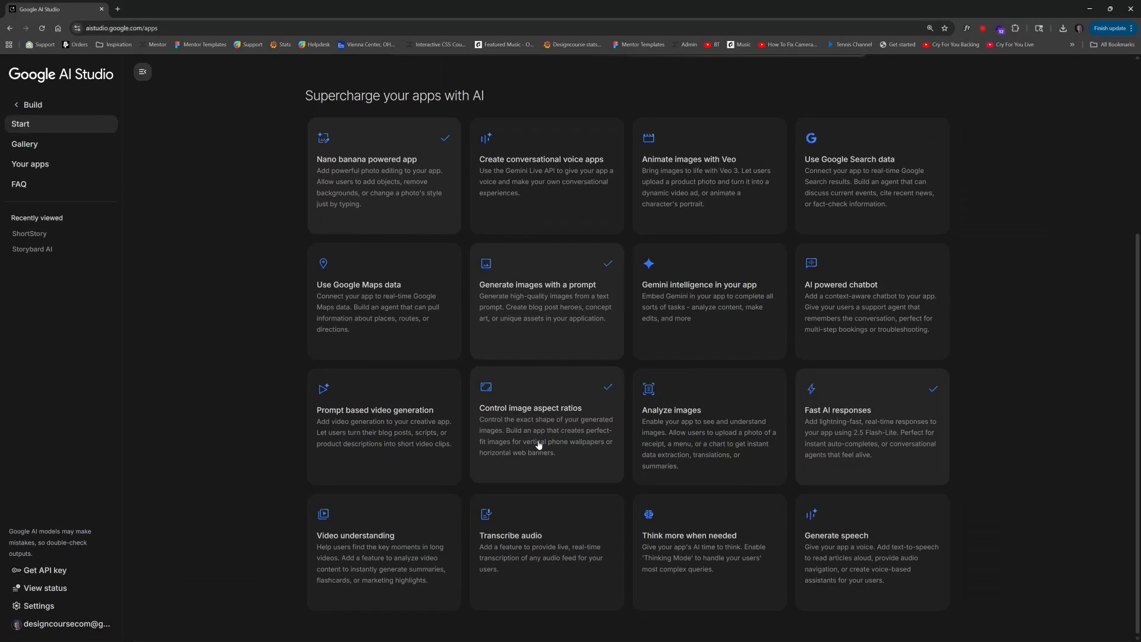
mouse_move(560, 482)
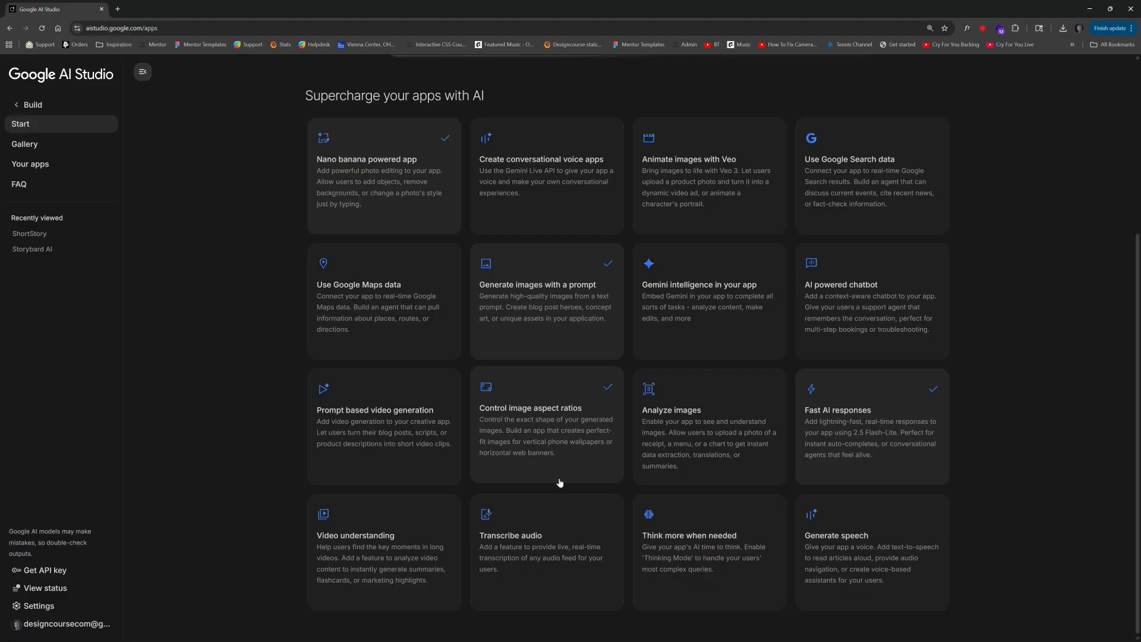
scroll(down, 3)
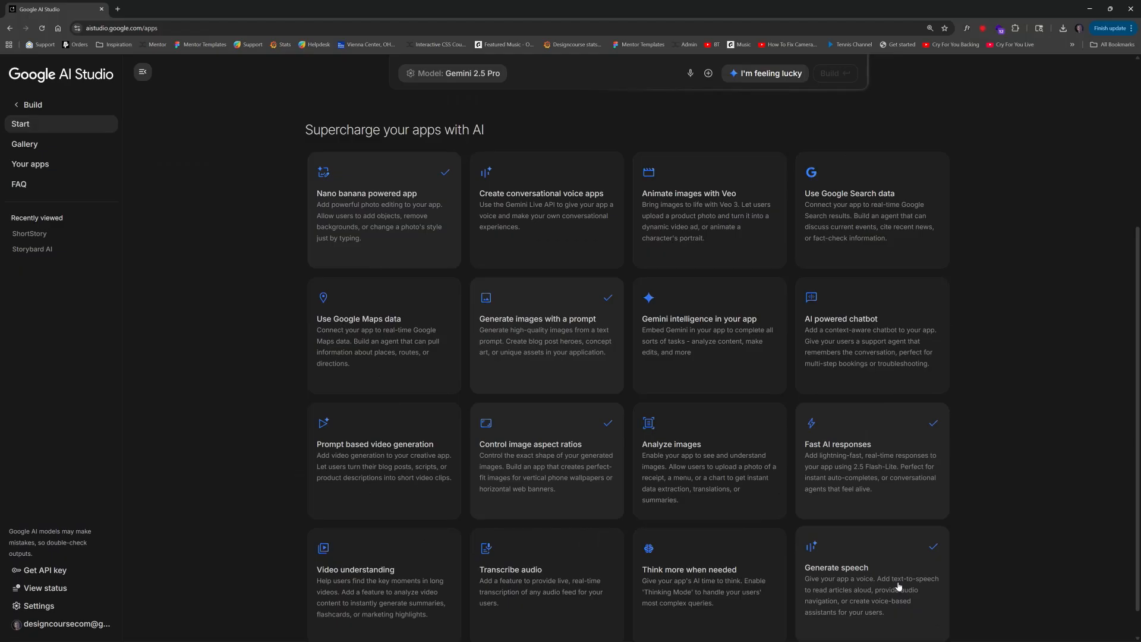
mouse_move(777, 571)
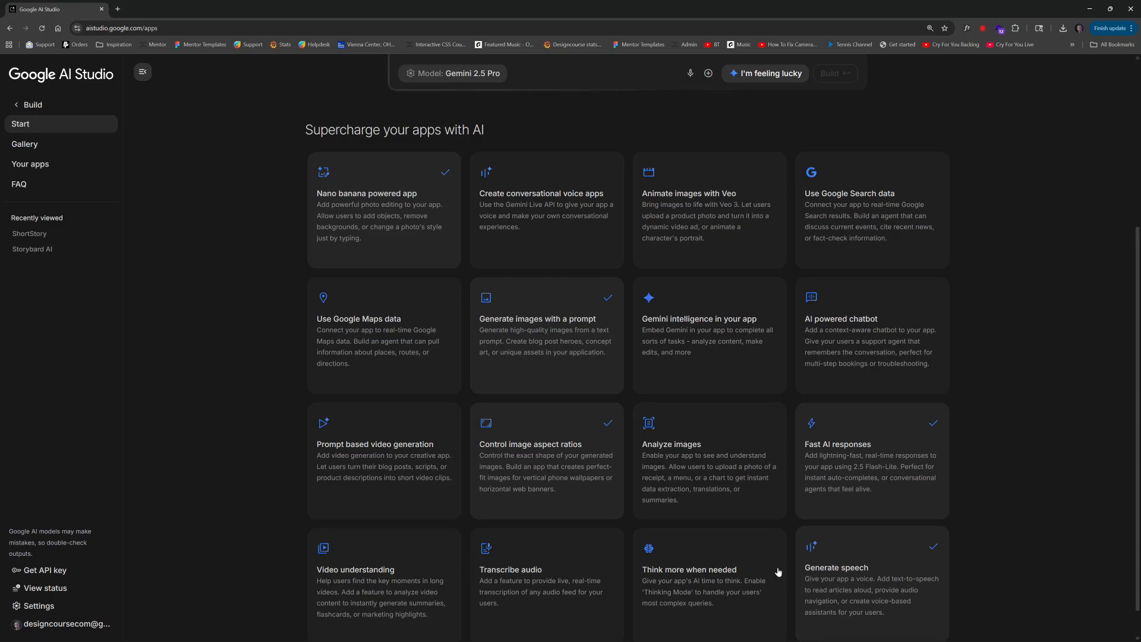
mouse_move(690, 227)
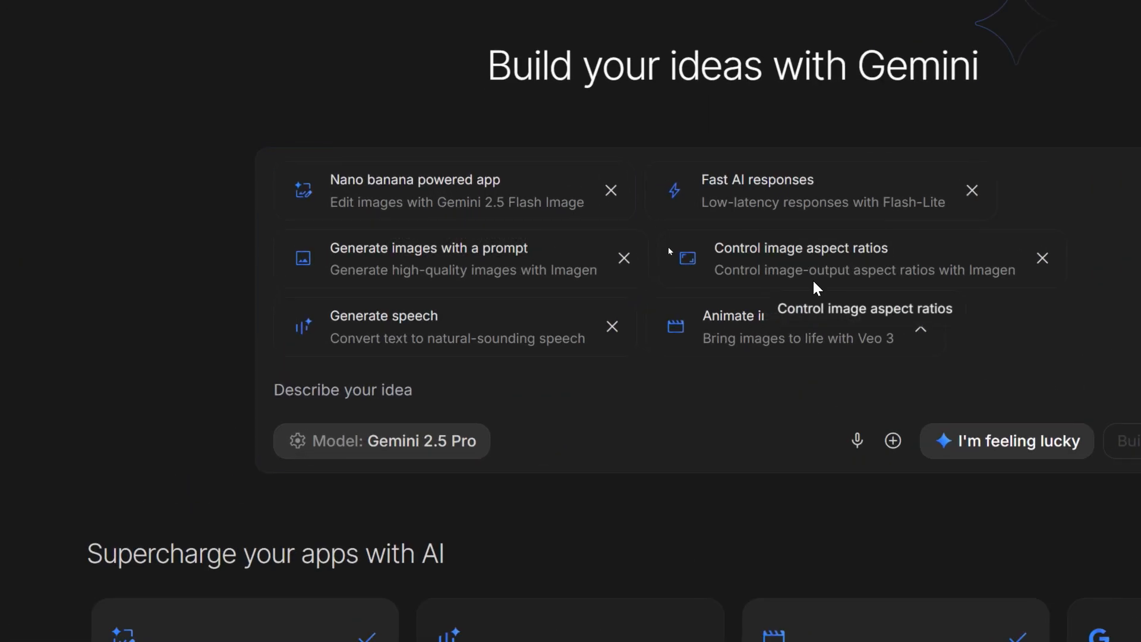
mouse_move(551, 389)
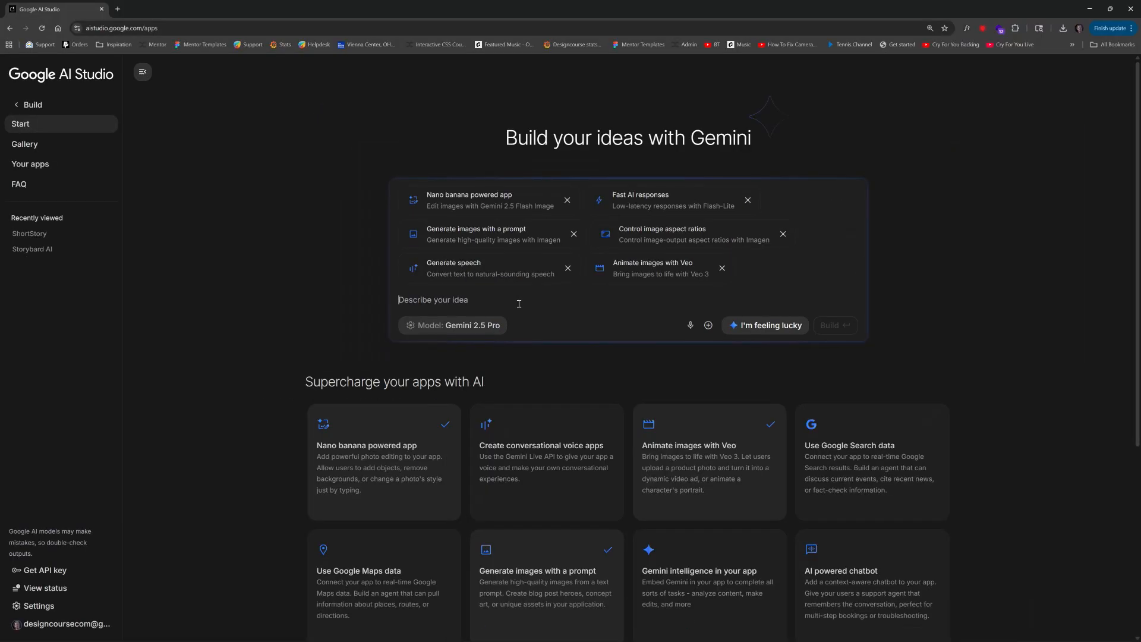
text(asdf)
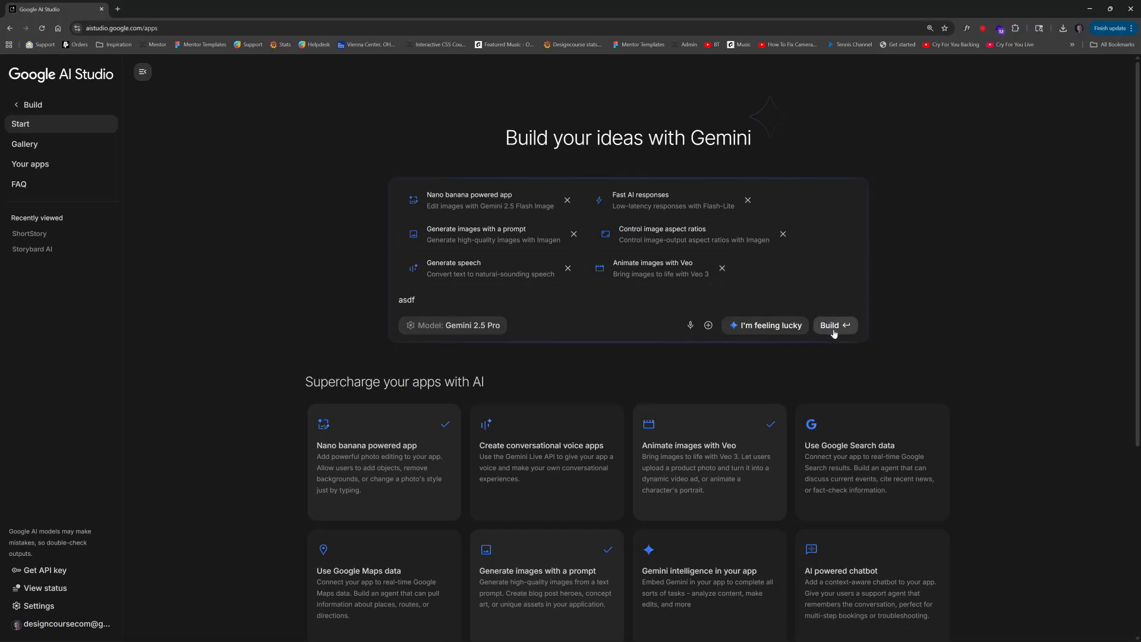
double_click(406, 299)
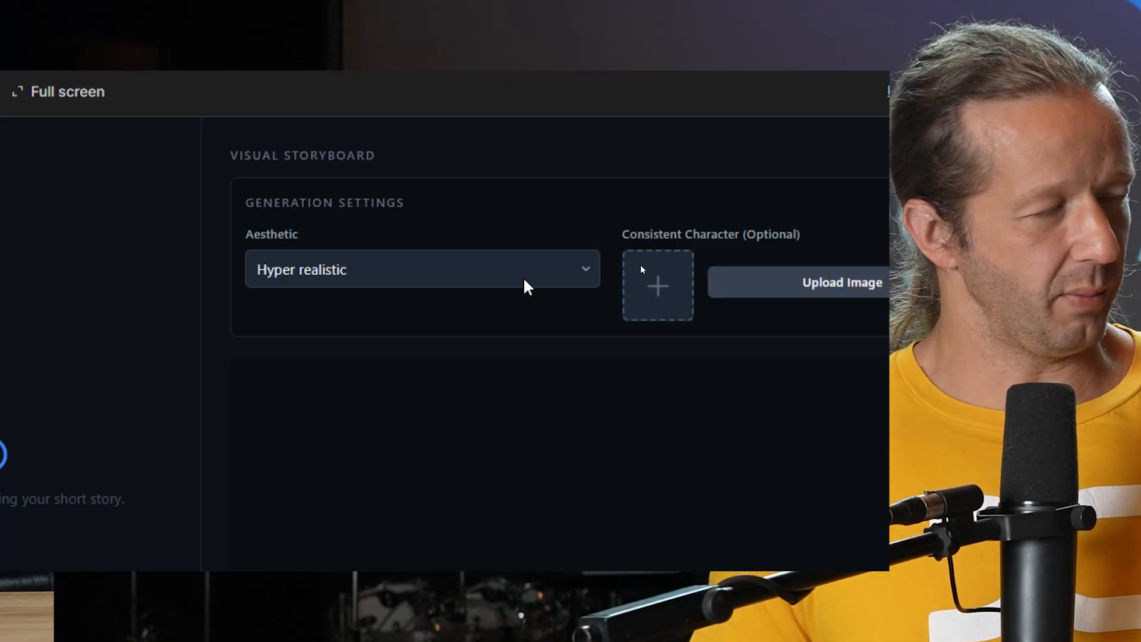
Step: Open the Aesthetic dropdown listing Claymation, Anime, Cinematic and Watercolor
click(422, 269)
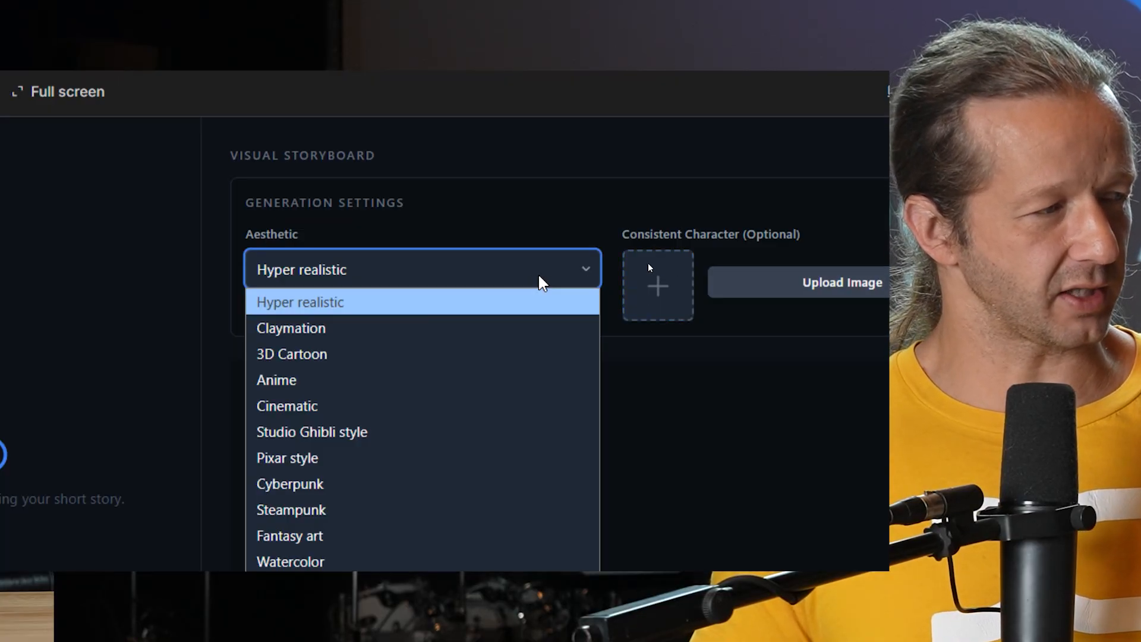
mouse_move(528, 365)
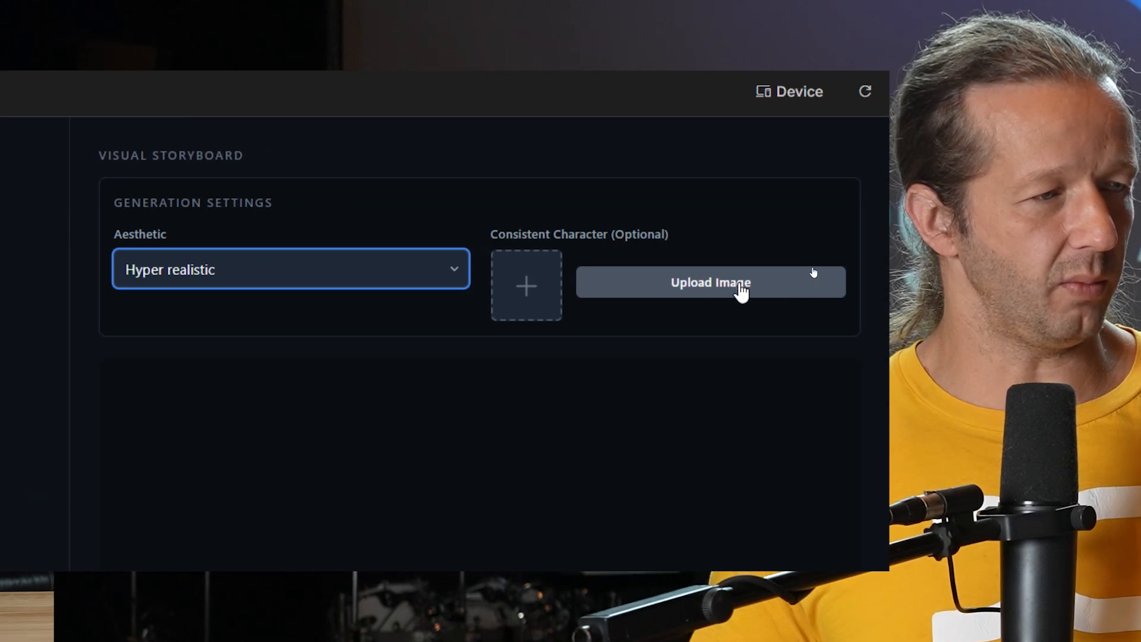
mouse_move(717, 289)
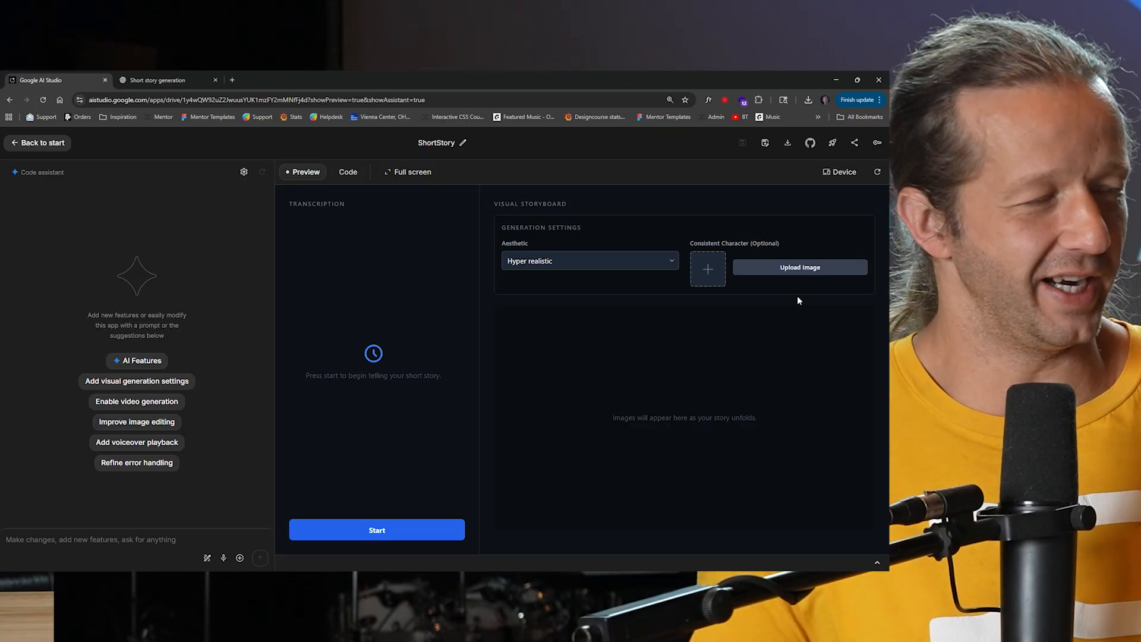
mouse_move(418, 529)
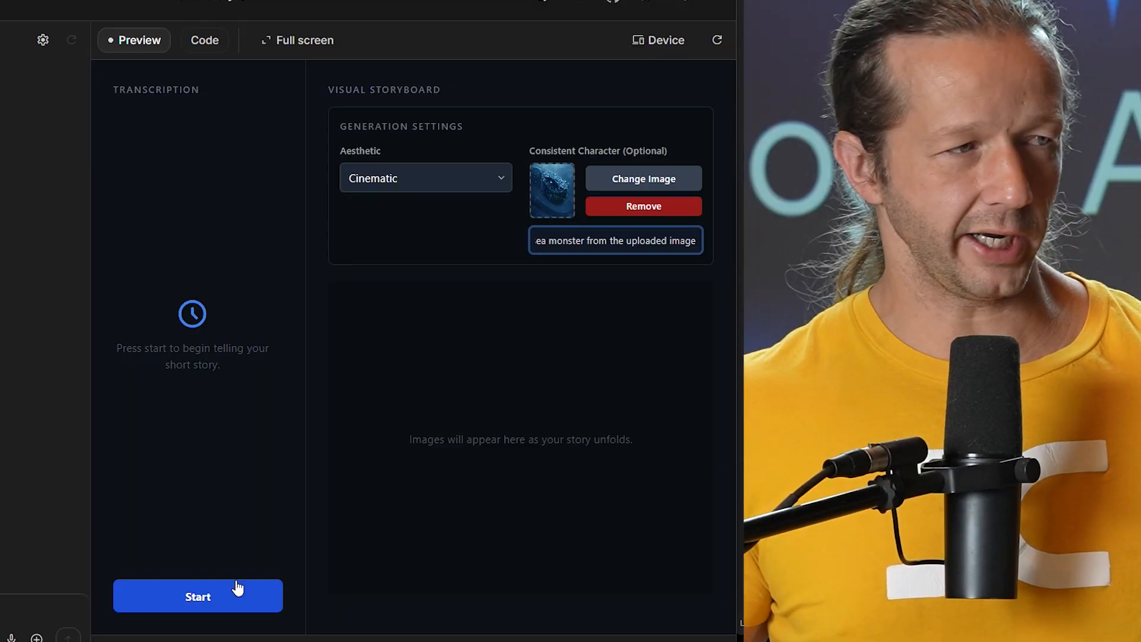
click(198, 596)
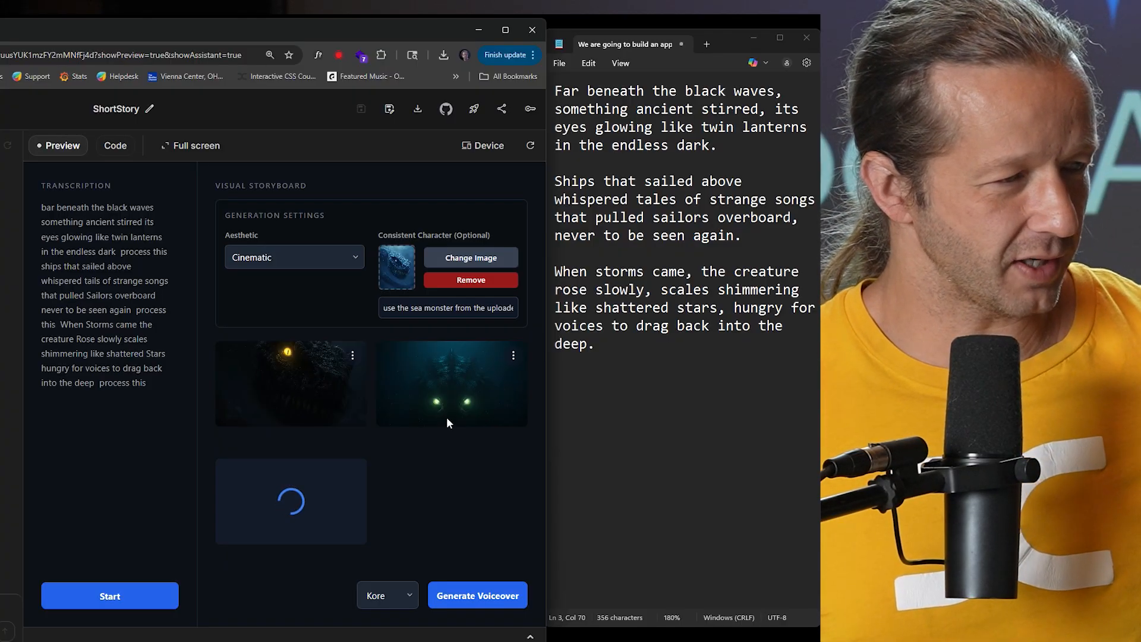
mouse_move(513, 364)
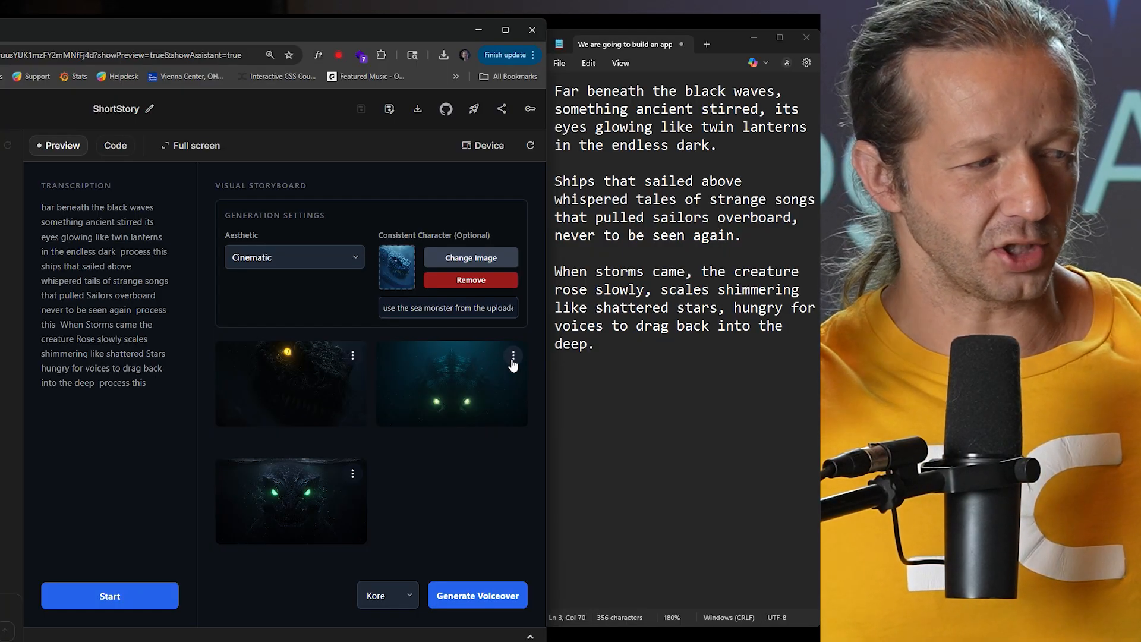
mouse_move(481, 391)
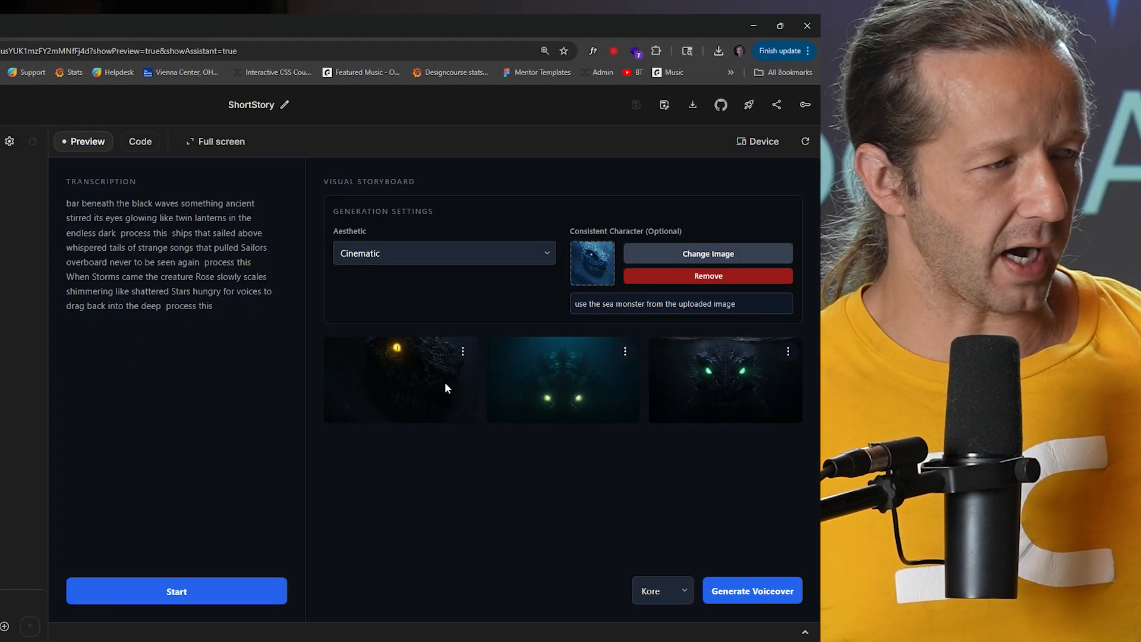
mouse_move(624, 354)
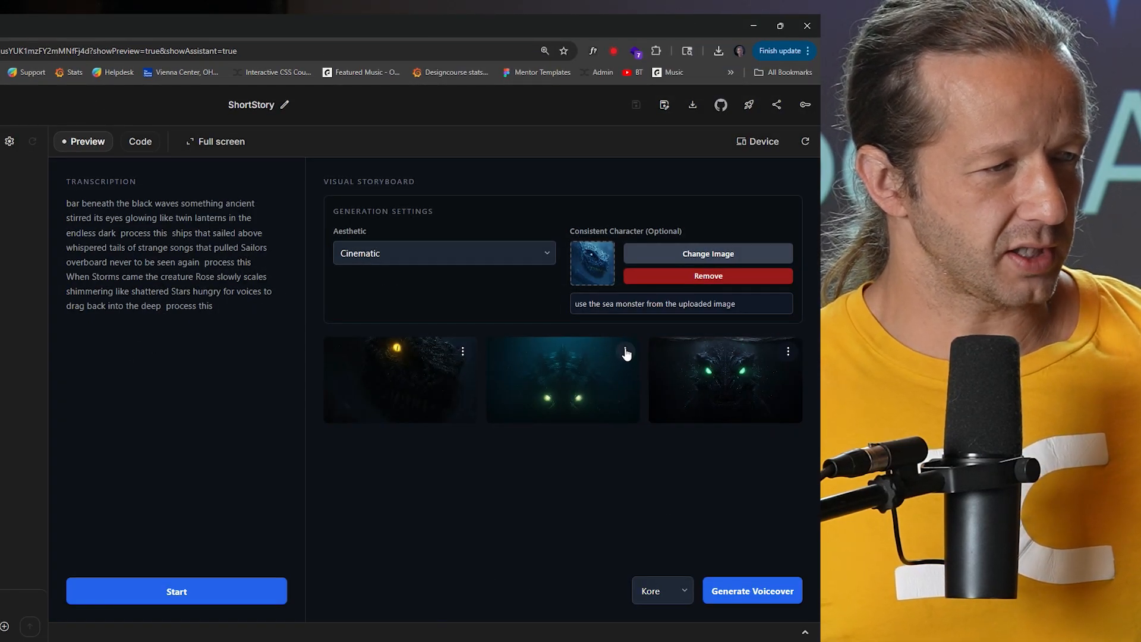
Step: Open the second storyboard image's options menu to regenerate it
click(563, 379)
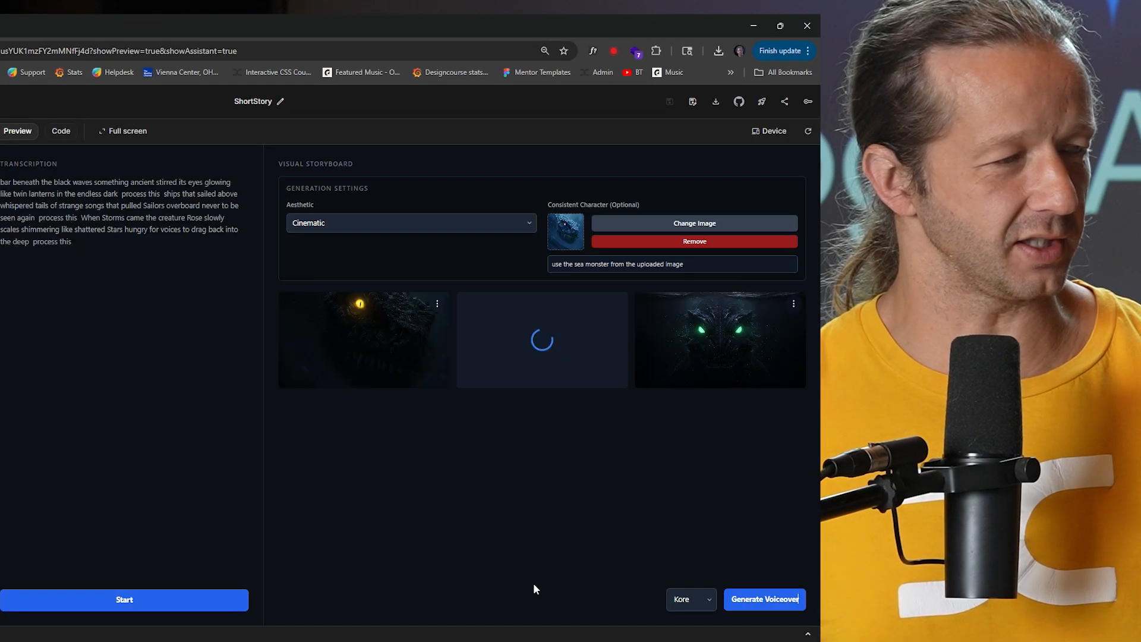
mouse_move(603, 351)
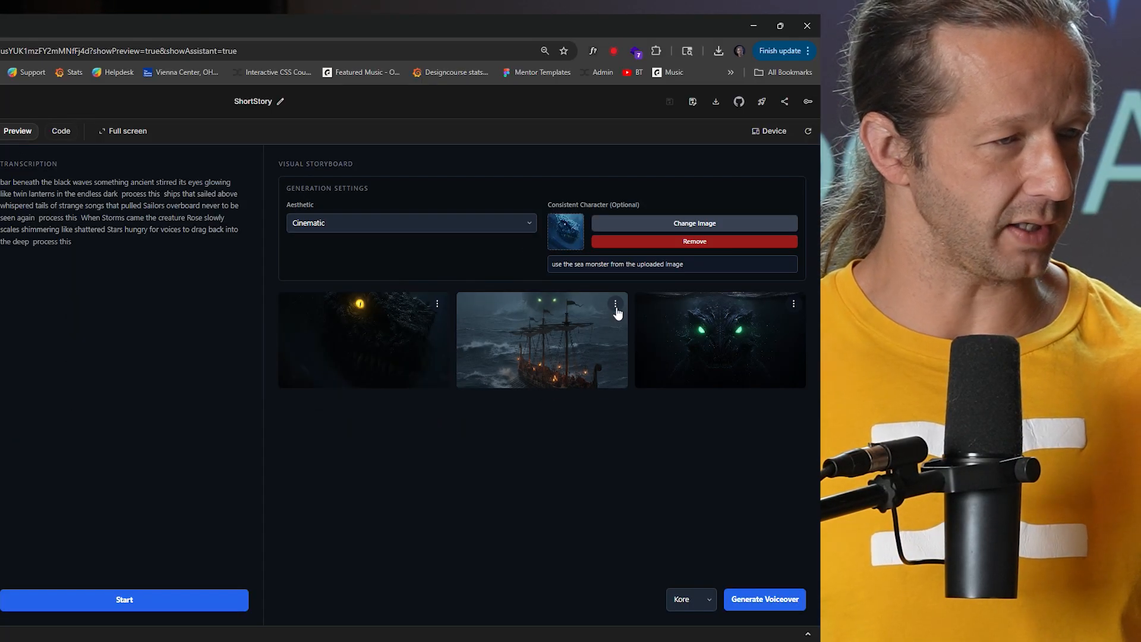
Step: Check the ship scene, then edit the third image so the monster's eyes turn orange
click(541, 340)
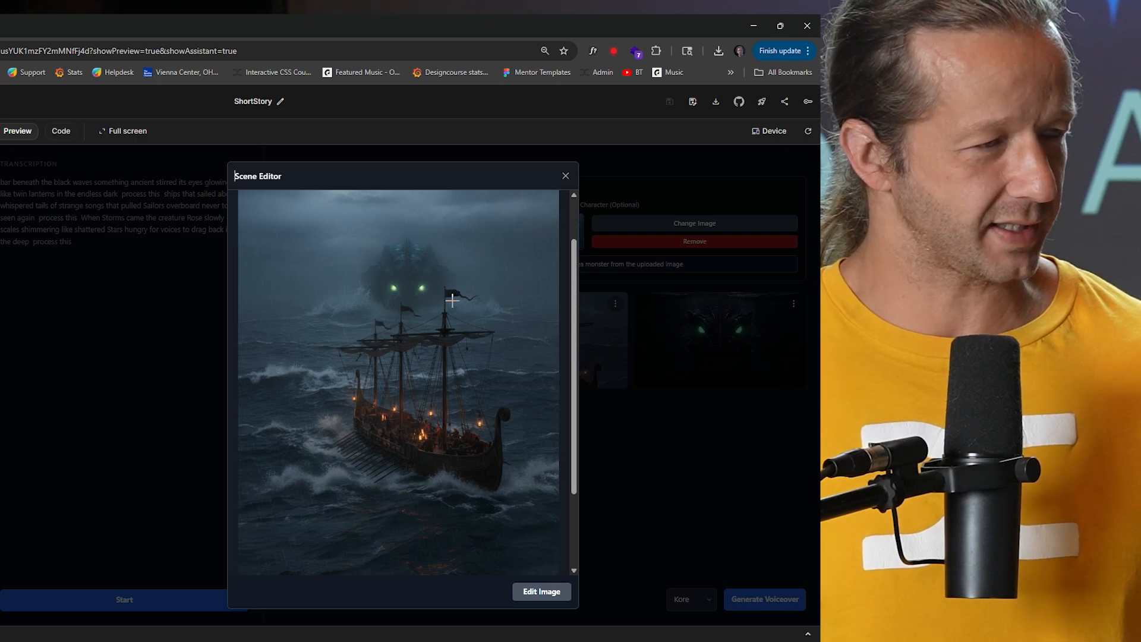
click(564, 175)
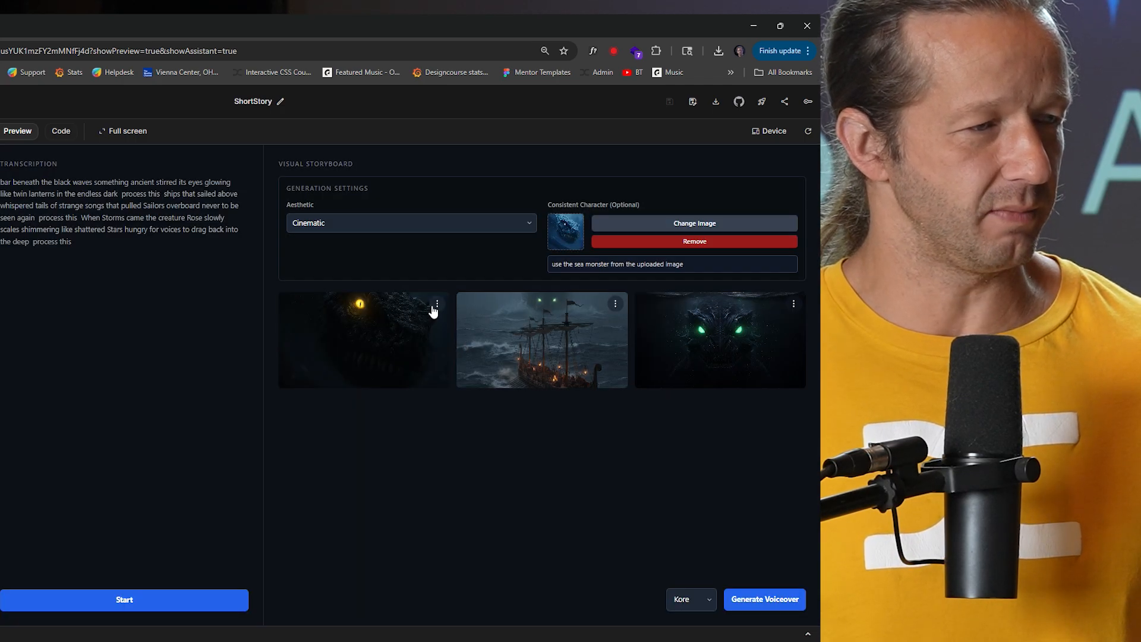
click(794, 303)
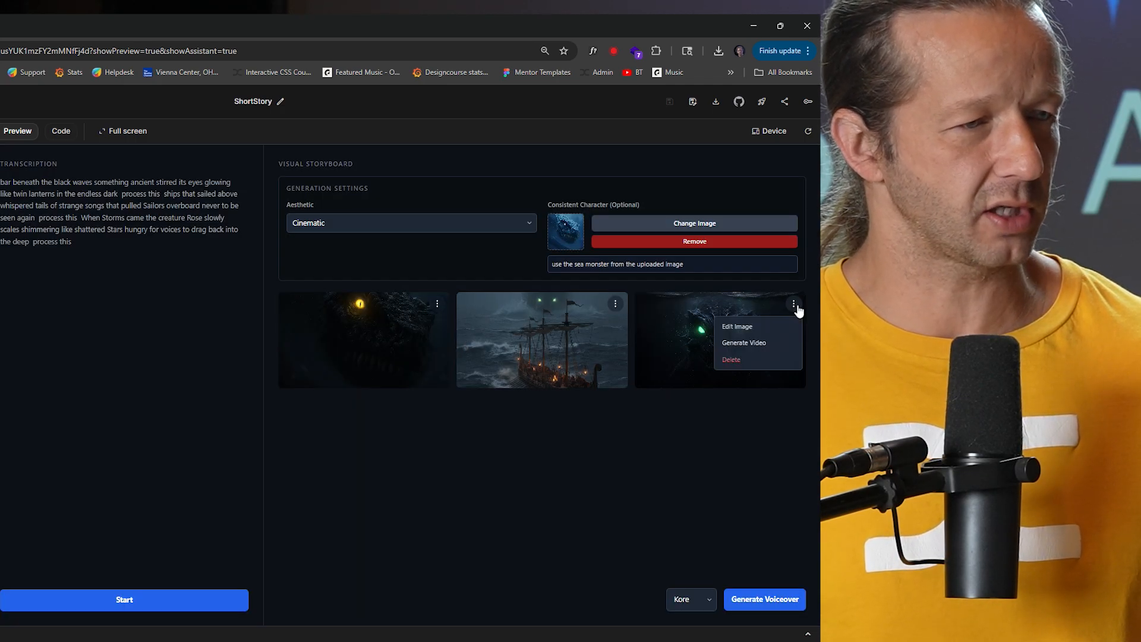
click(737, 326)
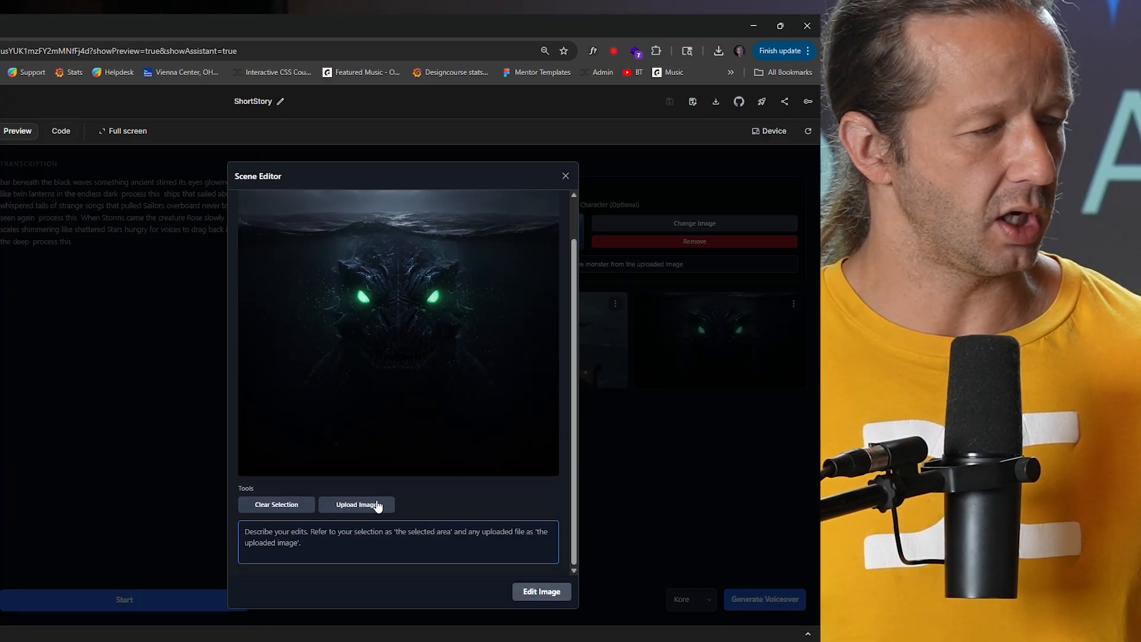
click(373, 545)
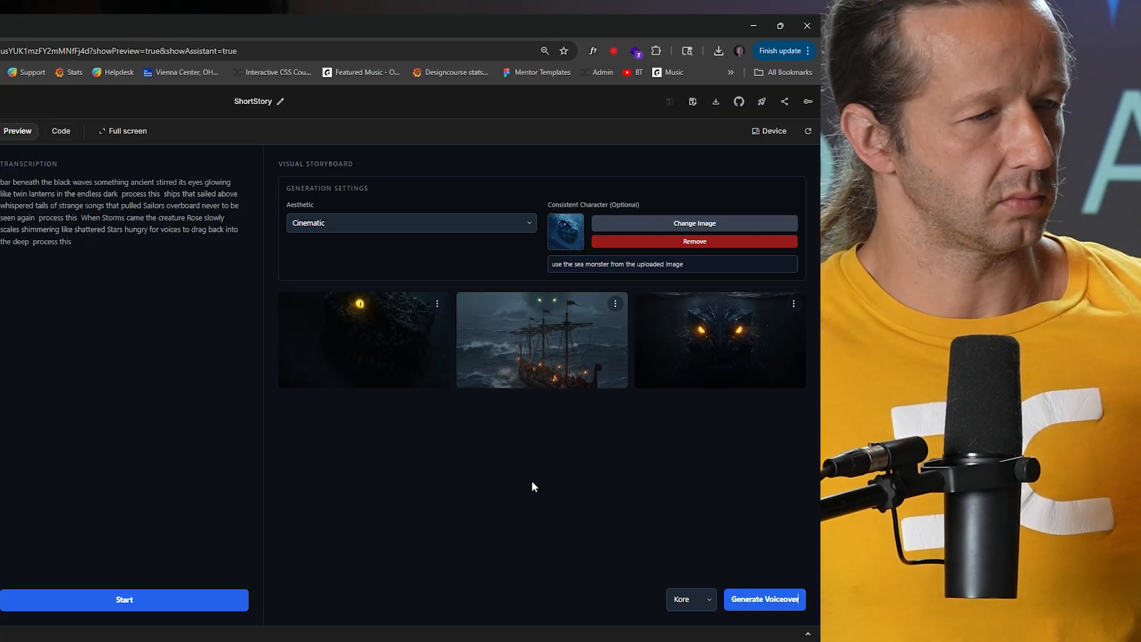
Step: Review the orange-eyed monster from the third image in the Scene Editor
click(792, 304)
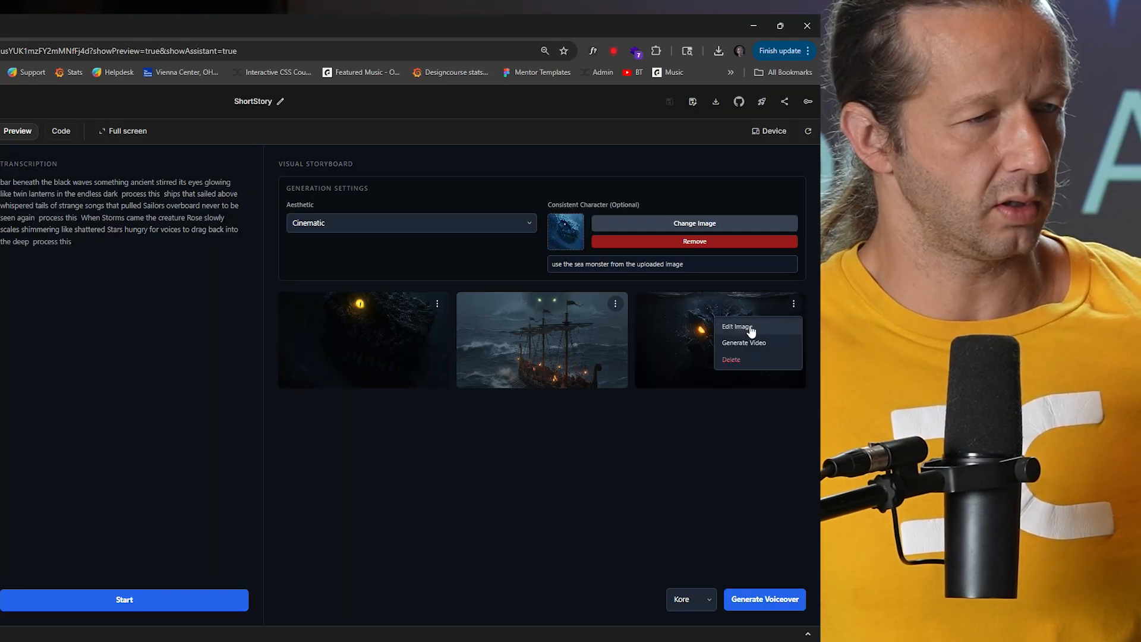
click(735, 326)
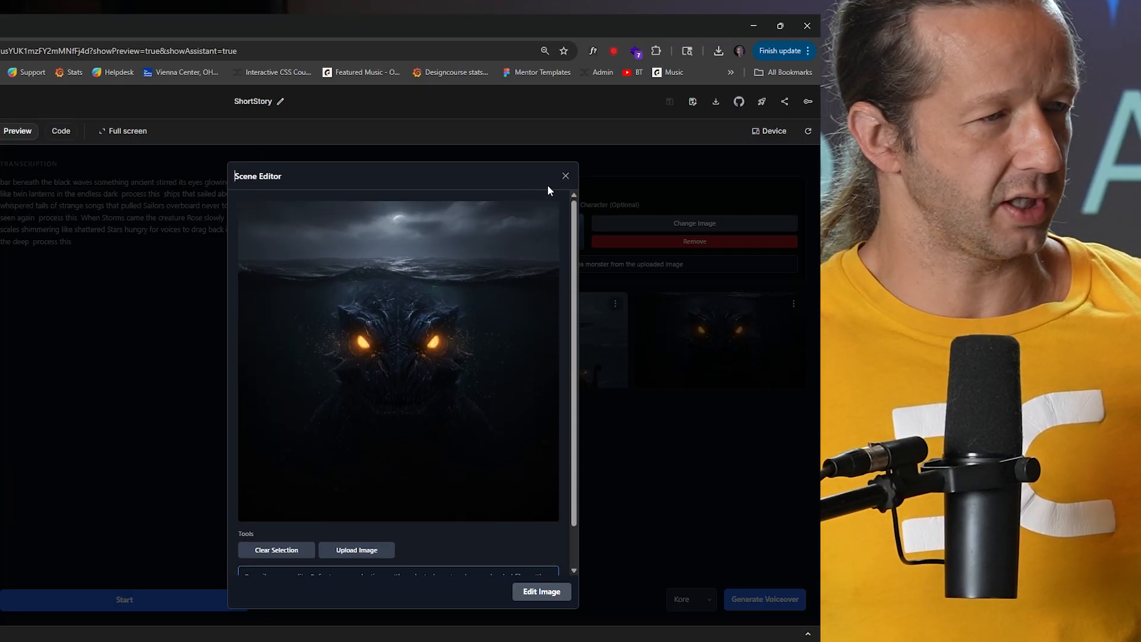
click(565, 176)
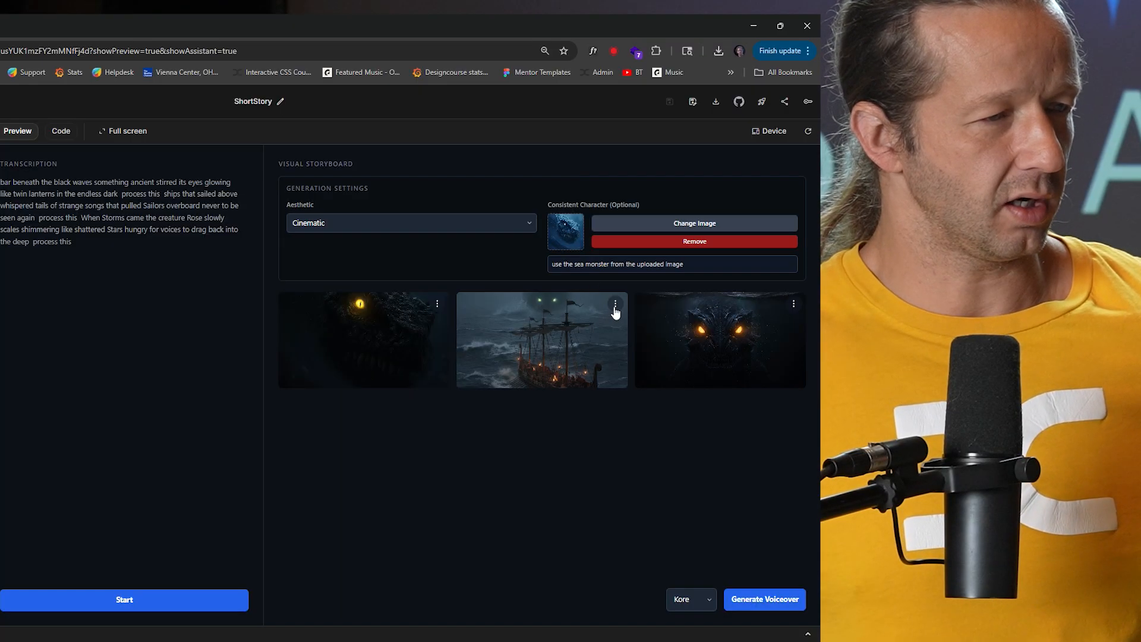
Step: Select the ship-scene monster's eyes and apply 'Make the eyes orange'
click(615, 303)
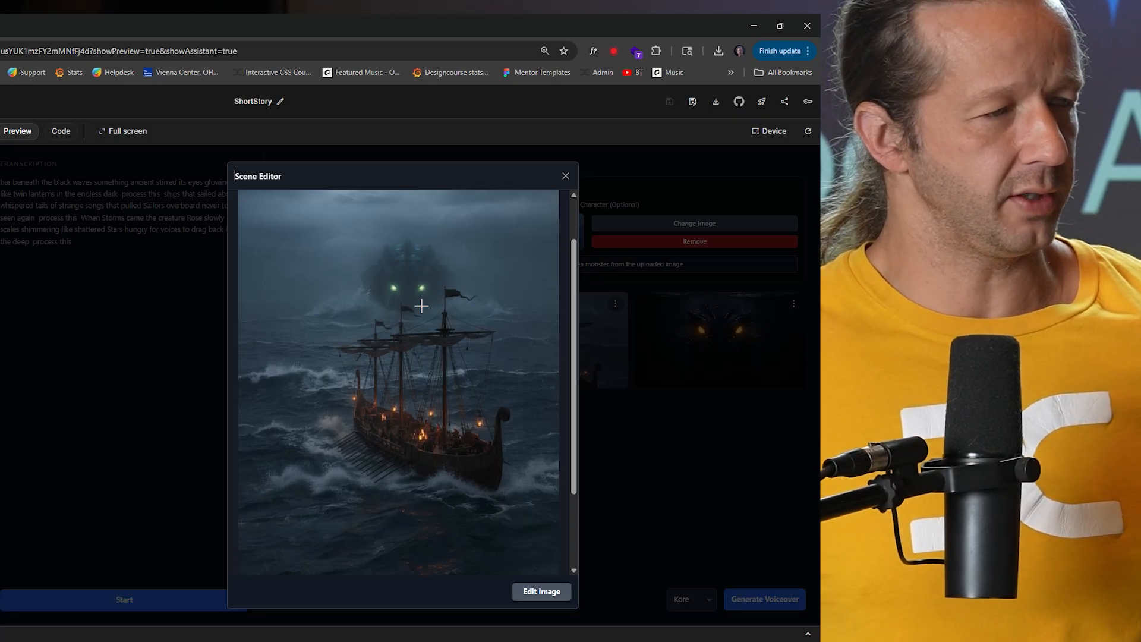
drag(394, 288, 429, 295)
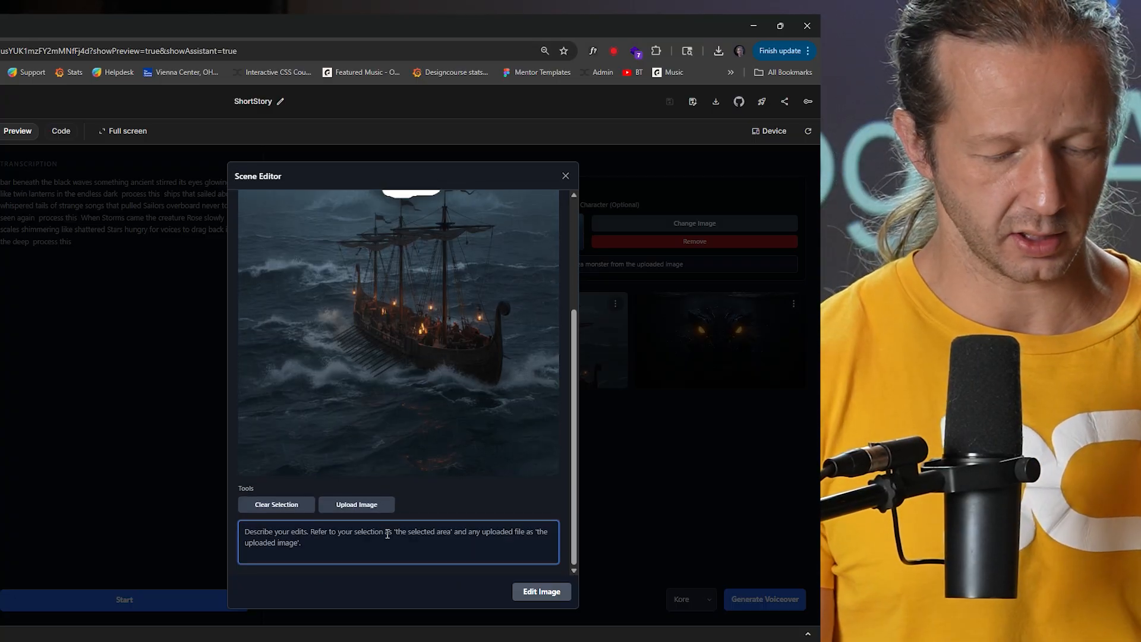
text(Make the ey)
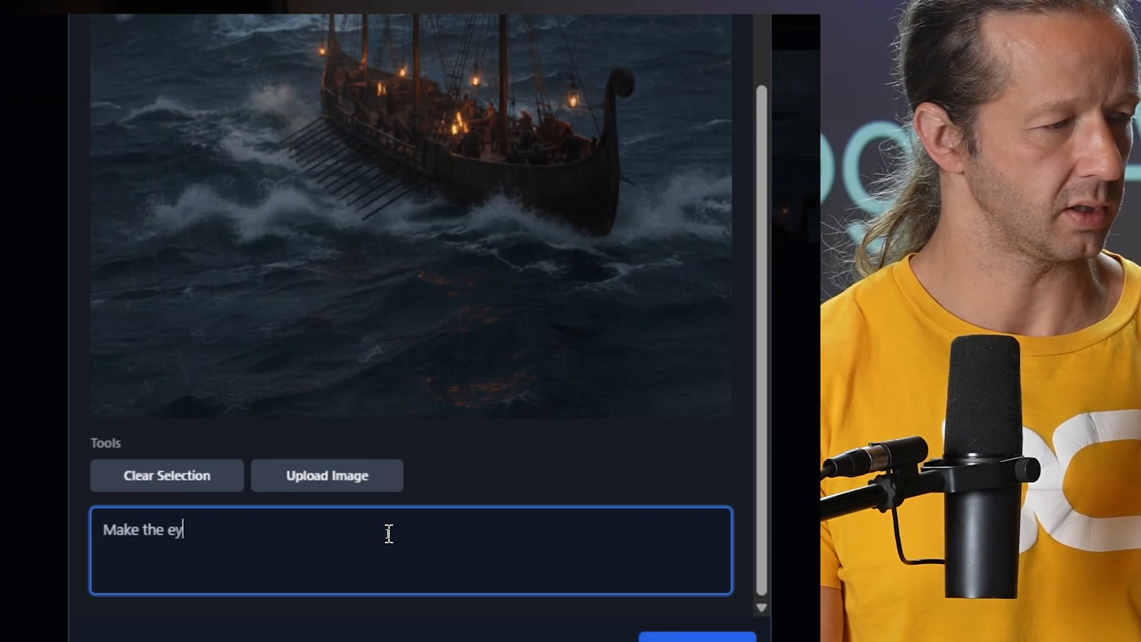
text(es oran)
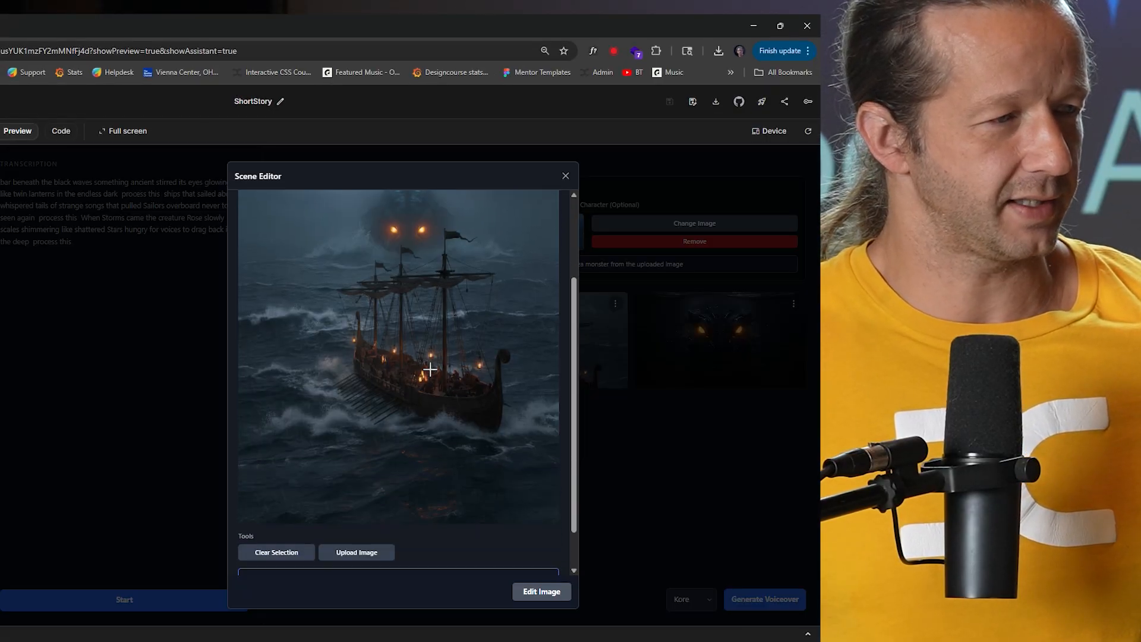
click(565, 175)
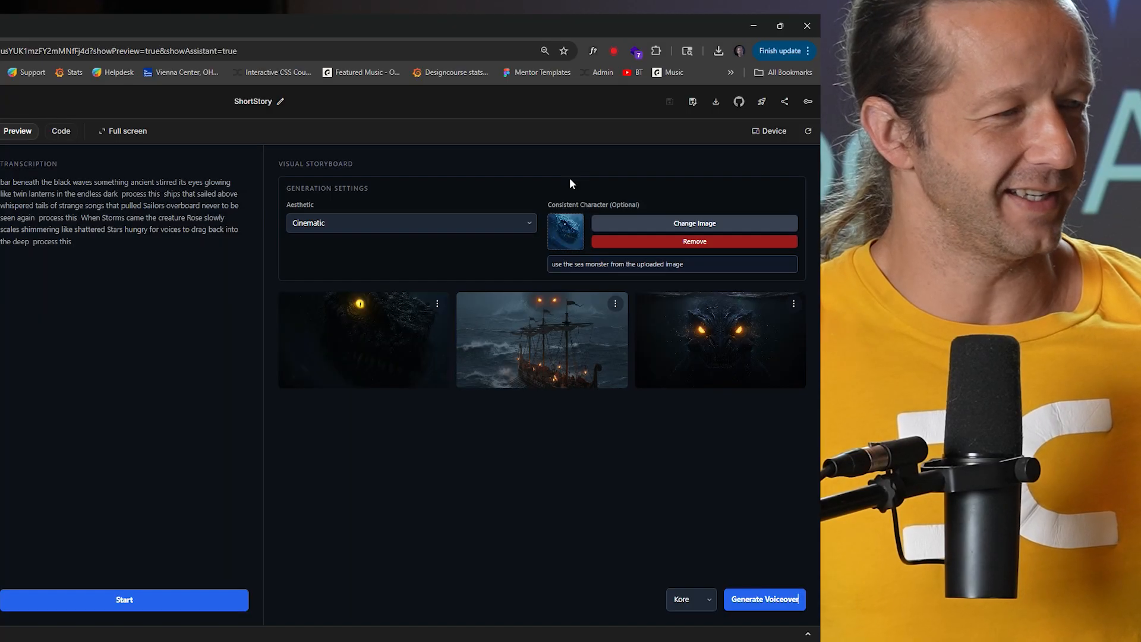
mouse_move(548, 340)
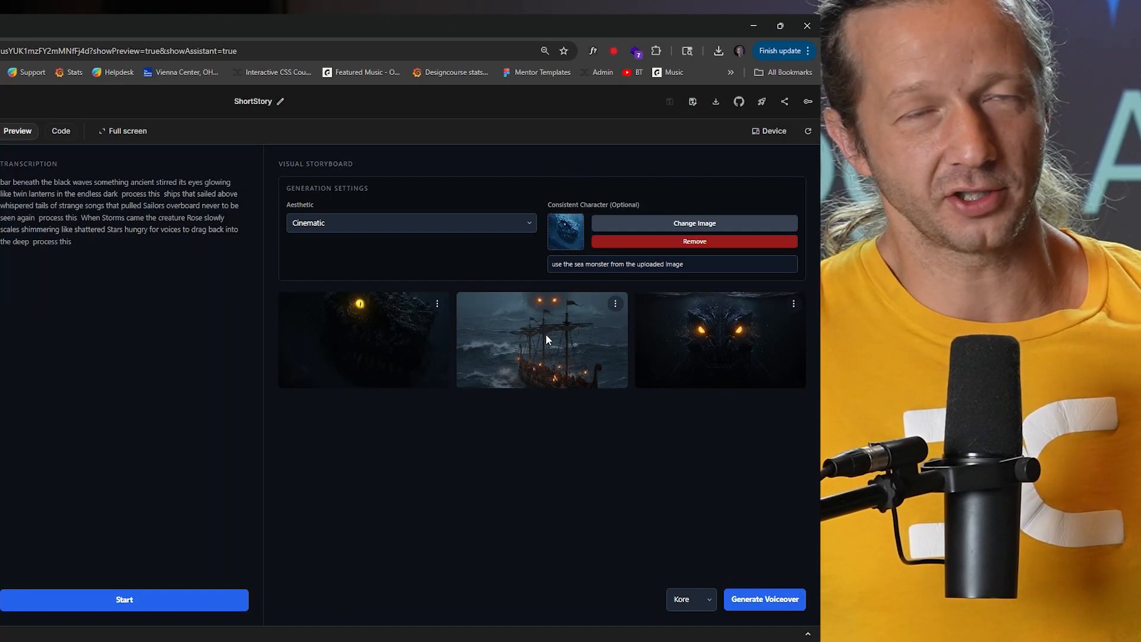
mouse_move(589, 333)
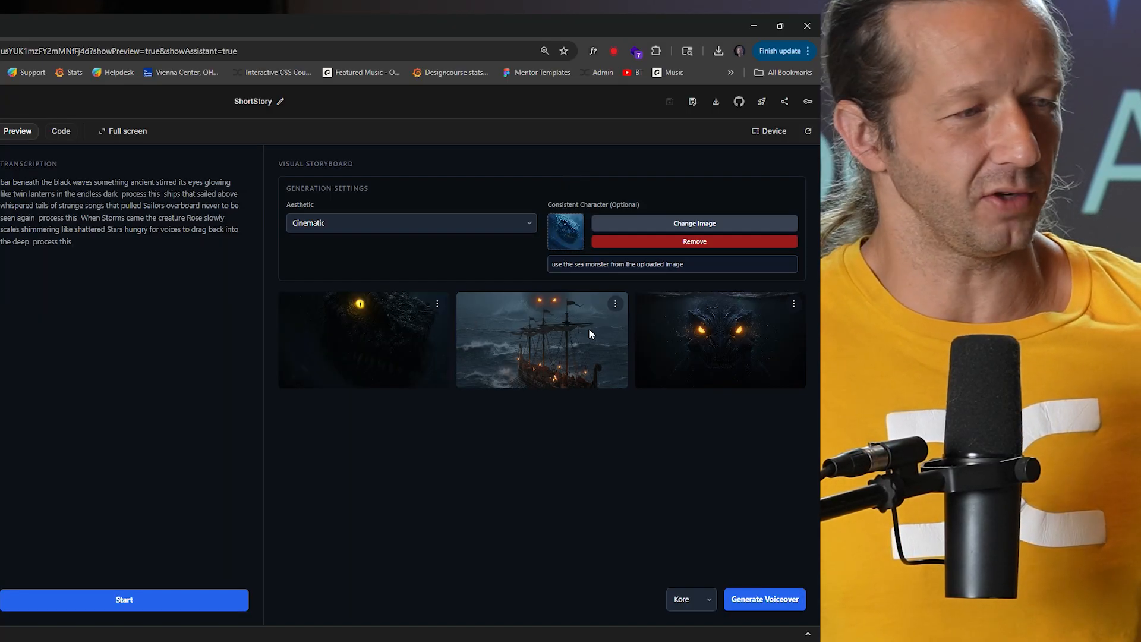
Step: Choose Generate Video from the first storyboard image's options menu
click(437, 303)
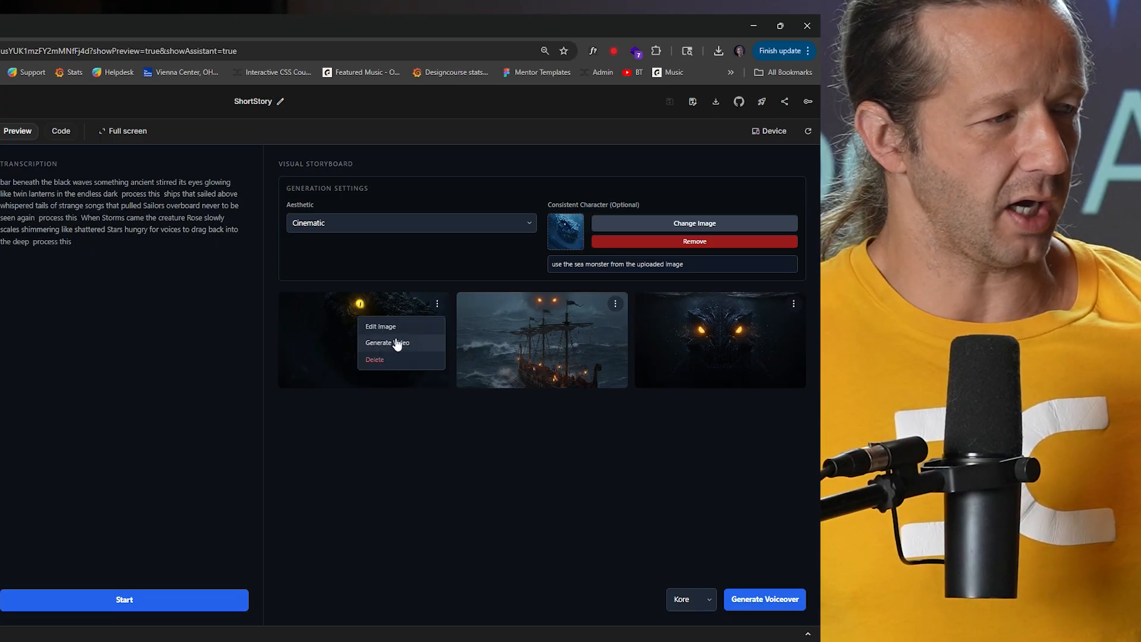
click(386, 343)
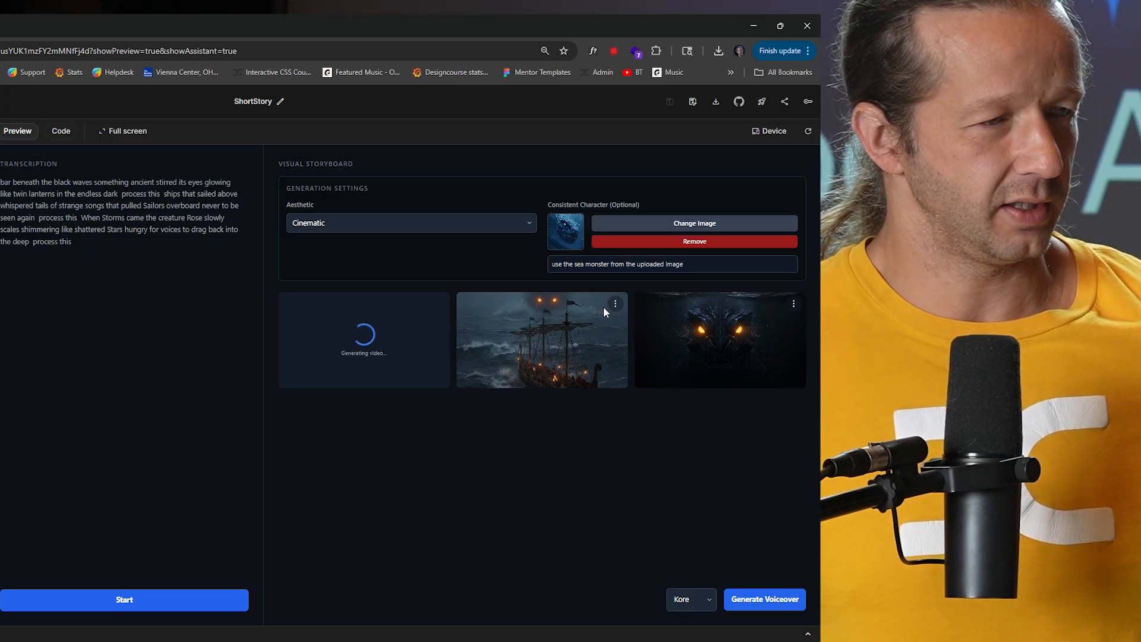